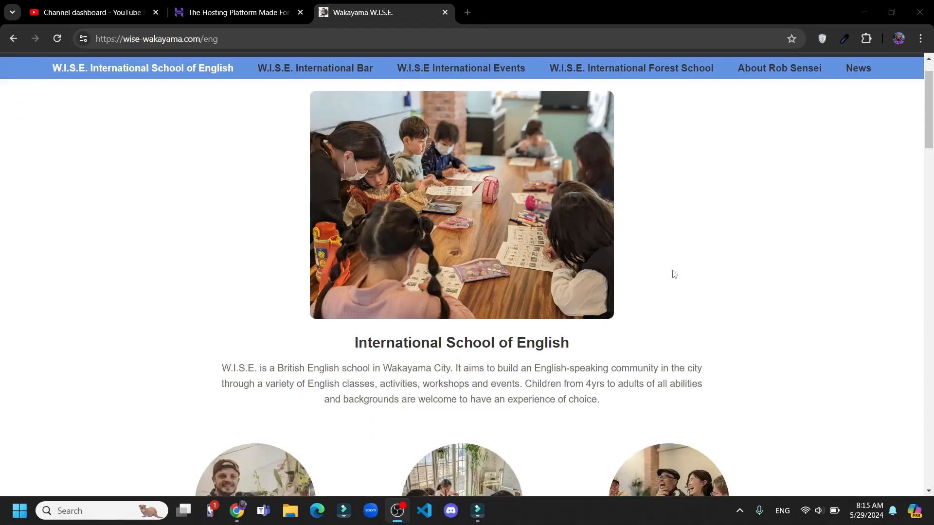
# Scroll the local Osaka Dev under-construction page at 127.0.0.1:5500.
pyautogui.scroll(-3)
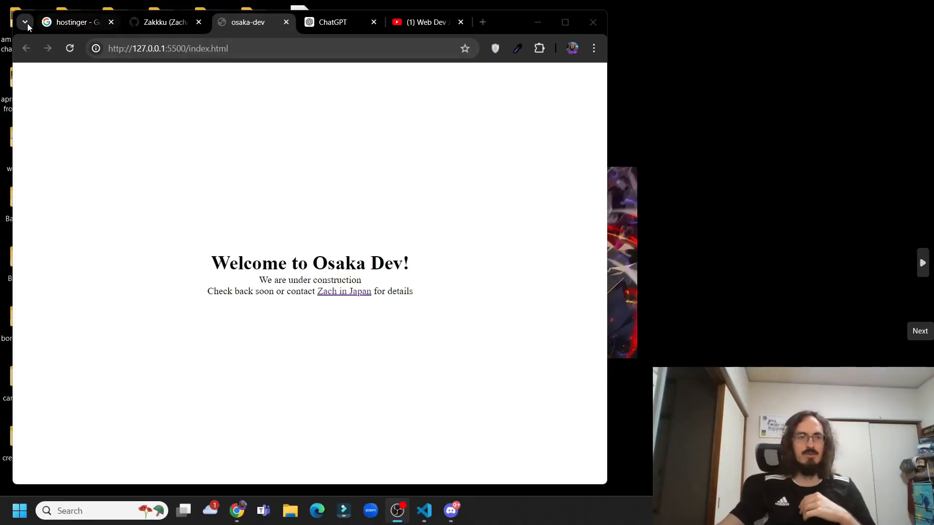
# Glance at the GitHub profile and local Osaka Dev page, finishing on the hostinger Google search.
pyautogui.click(75, 23)
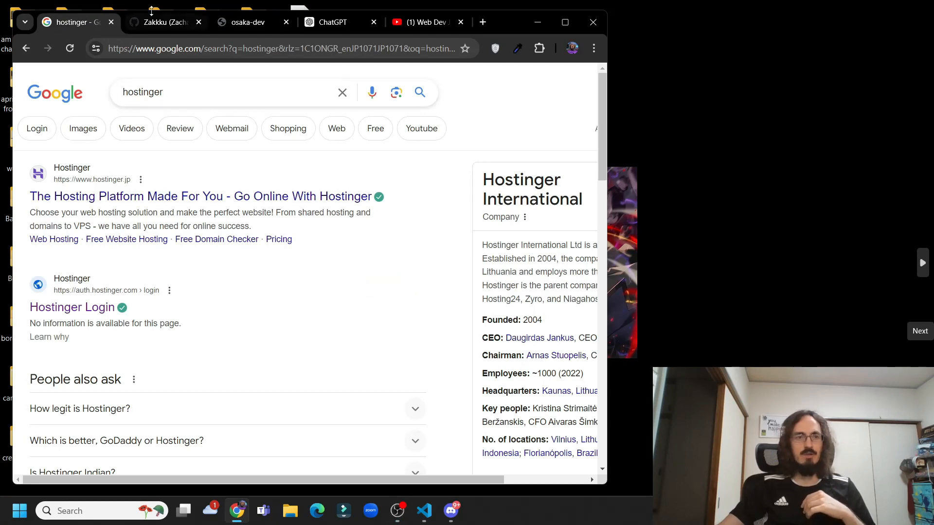
pyautogui.click(161, 22)
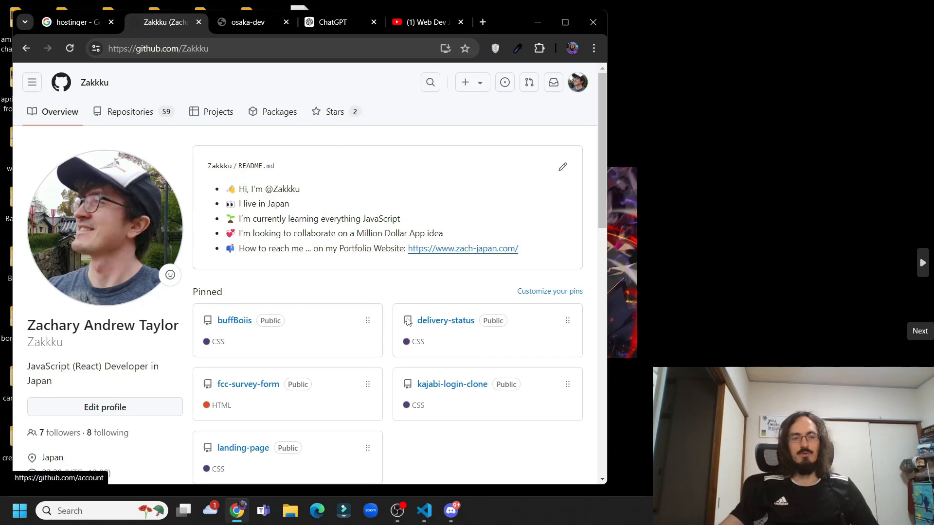
pyautogui.moveTo(261, 146)
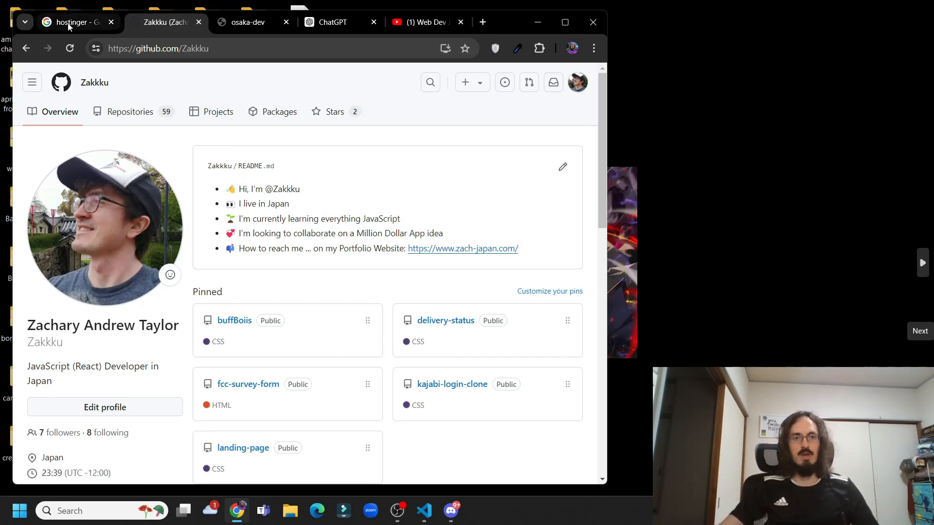
pyautogui.click(71, 23)
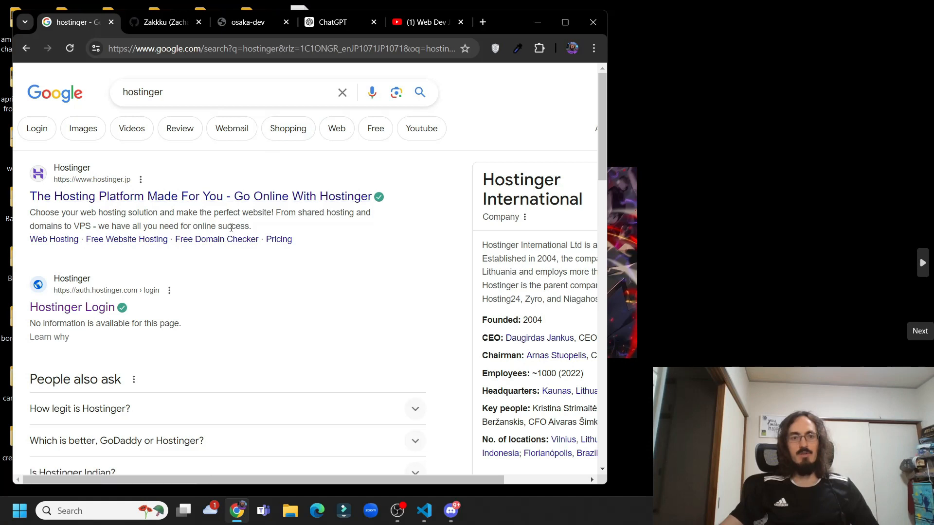
pyautogui.click(246, 22)
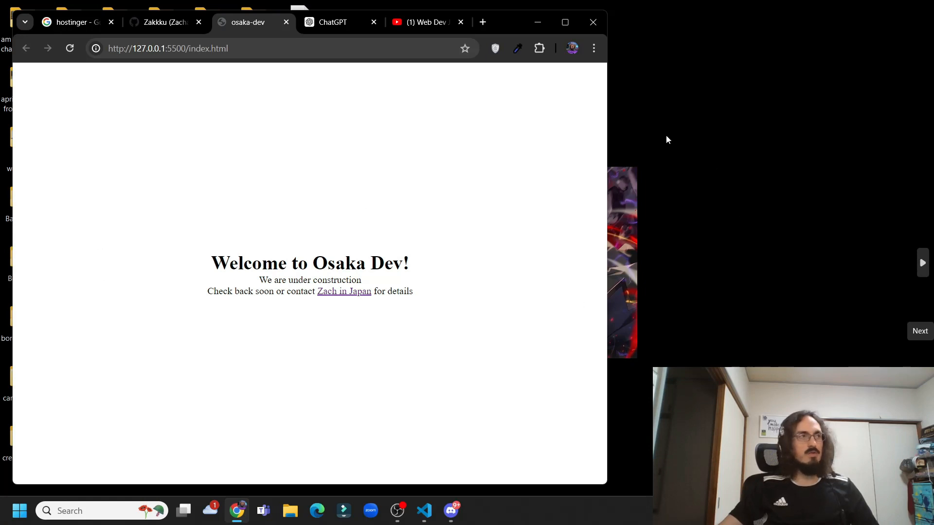
pyautogui.moveTo(238, 151)
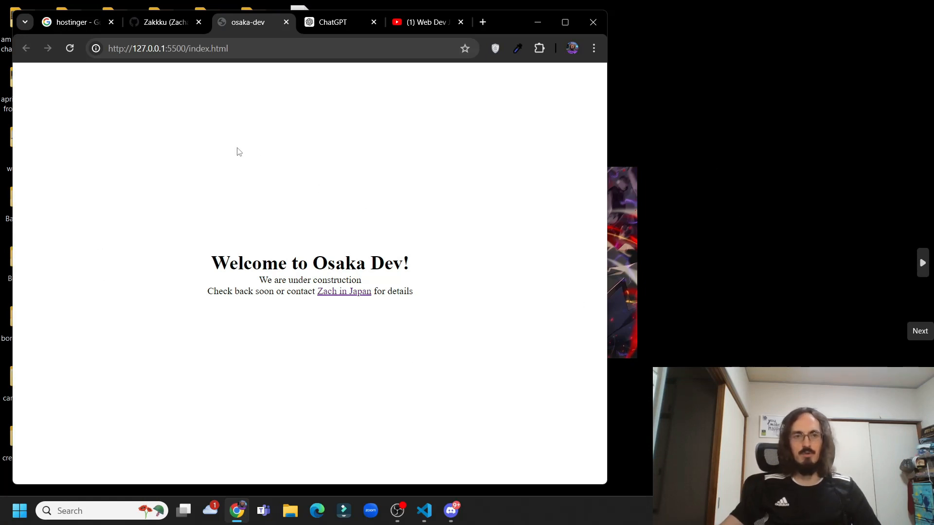
pyautogui.moveTo(255, 247)
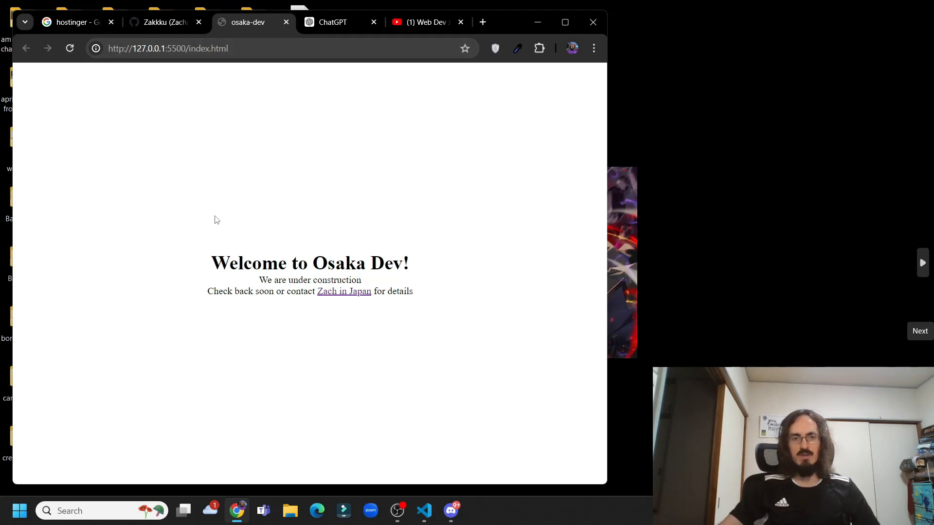
pyautogui.click(71, 23)
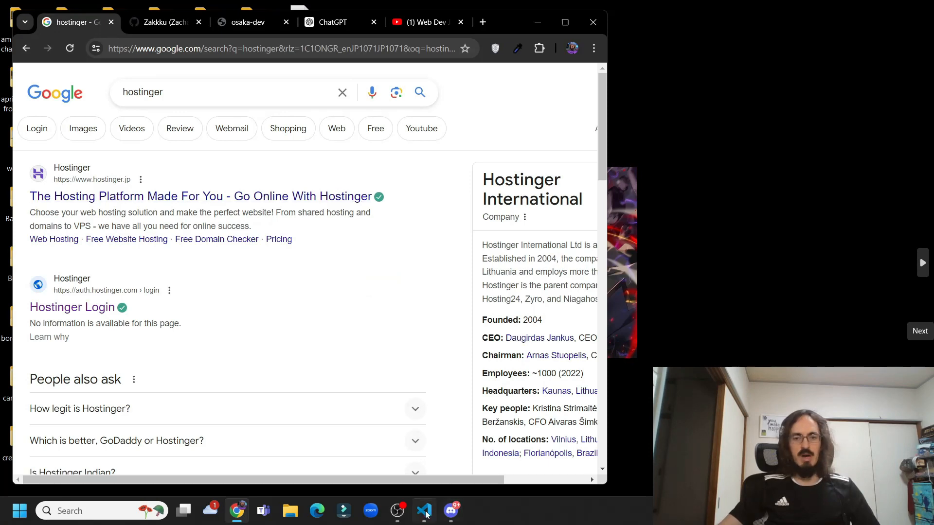
# Review the osaka-dev index.html and its Source Control changes in VS Code.
pyautogui.click(424, 511)
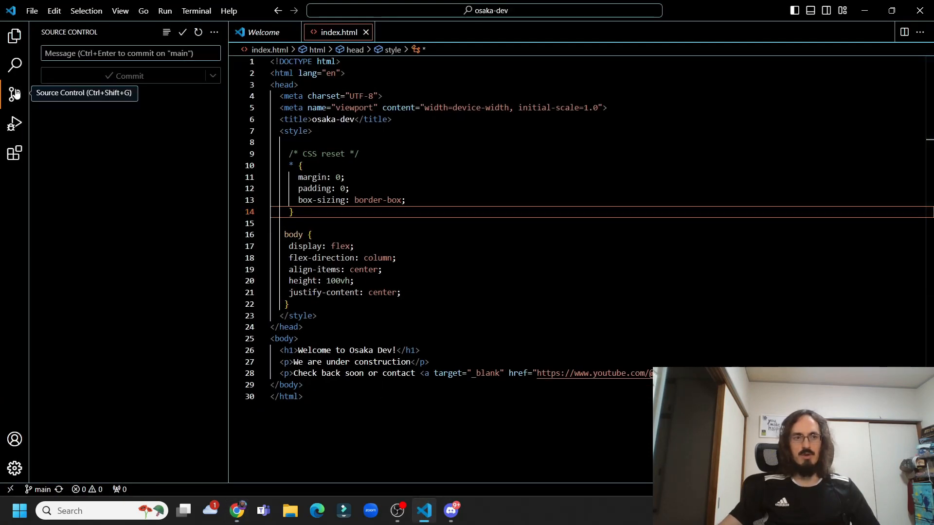
pyautogui.click(129, 53)
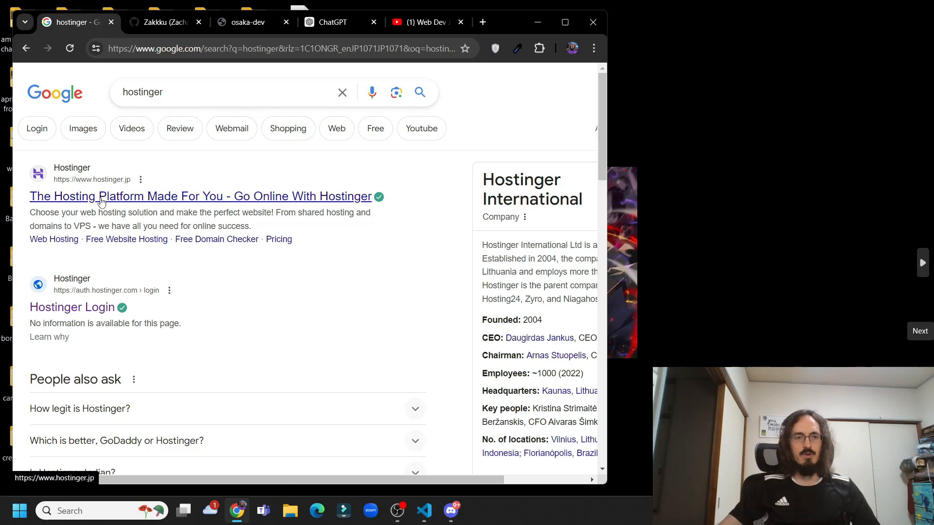
# Sign in to Hostinger hPanel from the search result and reach the dashboard.
pyautogui.click(202, 196)
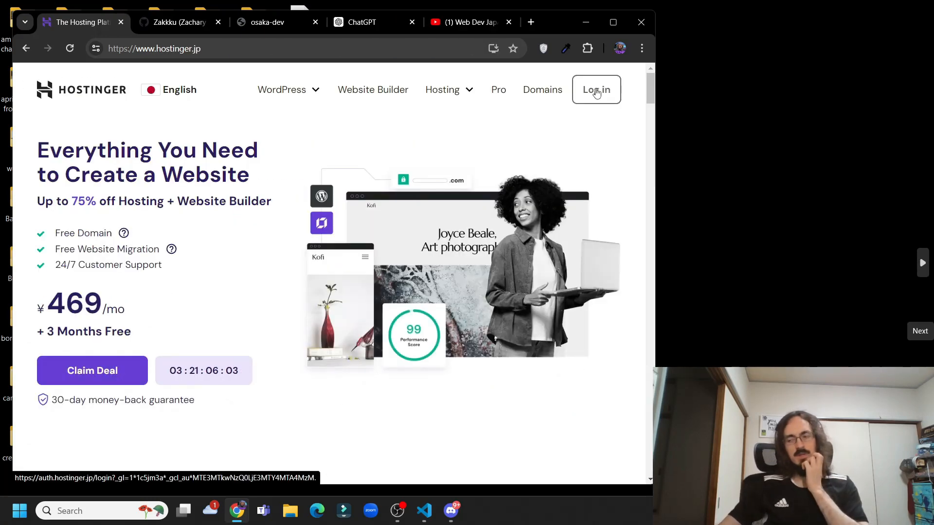
pyautogui.click(596, 90)
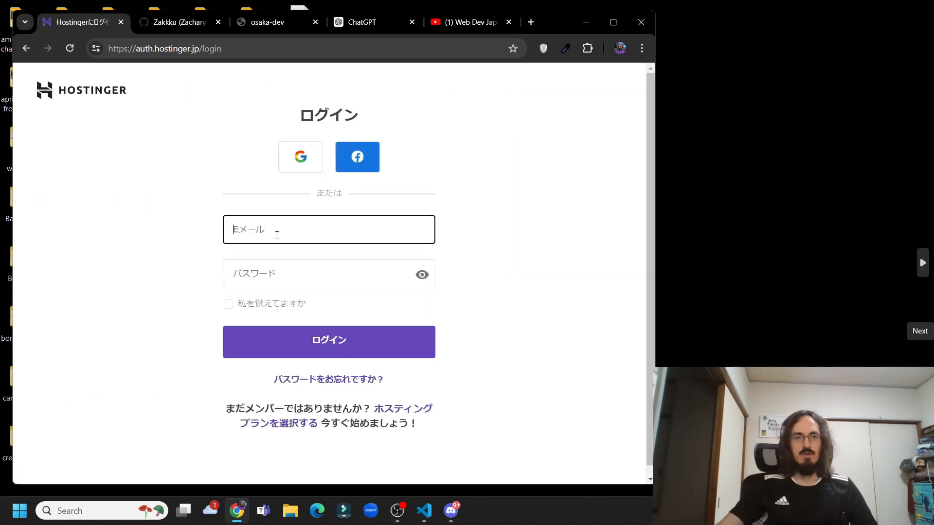
pyautogui.click(300, 157)
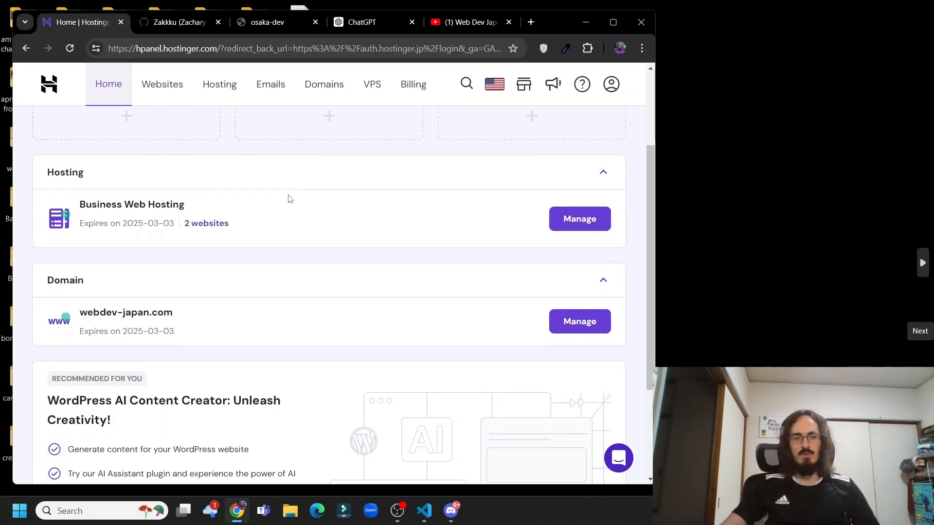
pyautogui.scroll(-3)
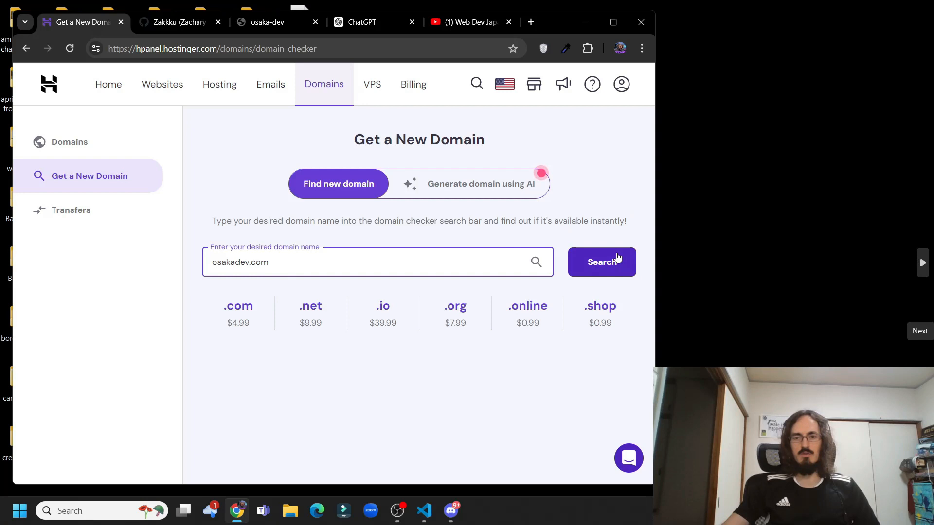
# Search osakadev.com (taken), then osaka-dev.com, found available at $4.99/yr.
pyautogui.click(601, 261)
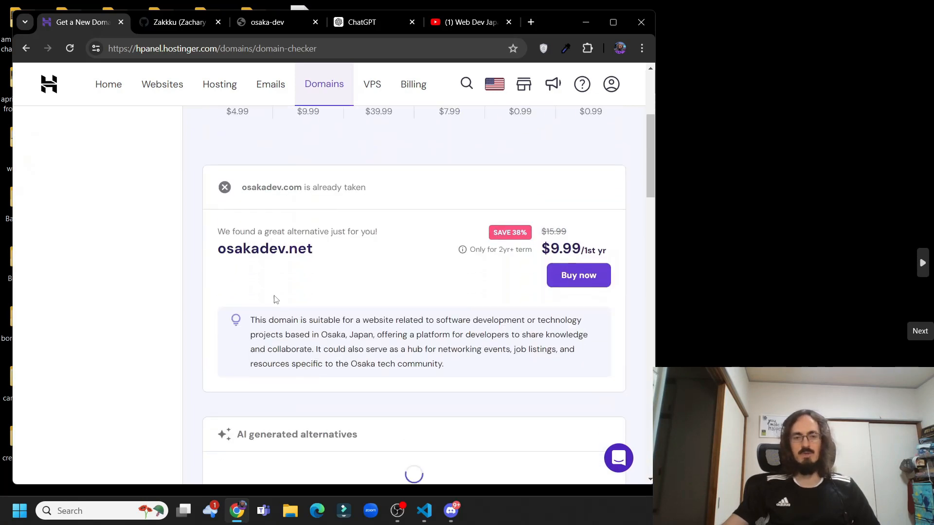
pyautogui.scroll(-3)
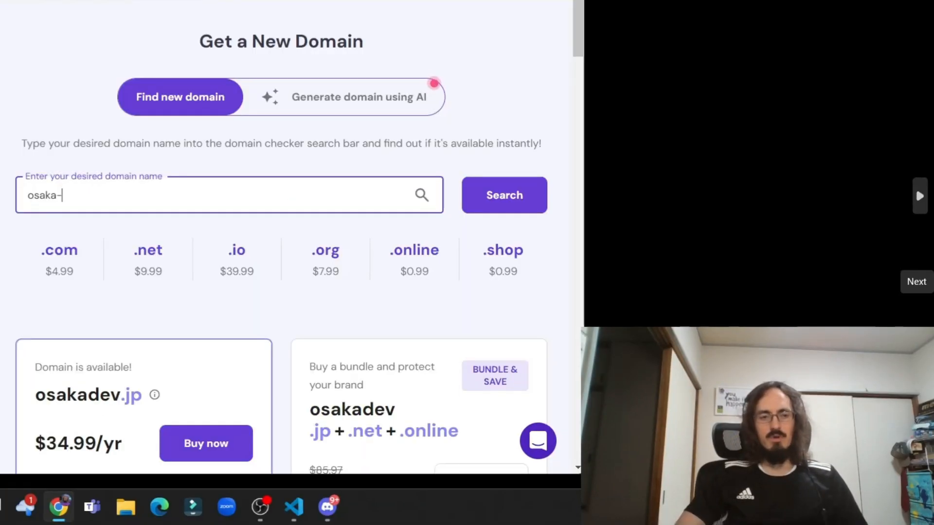
pyautogui.write('dev')
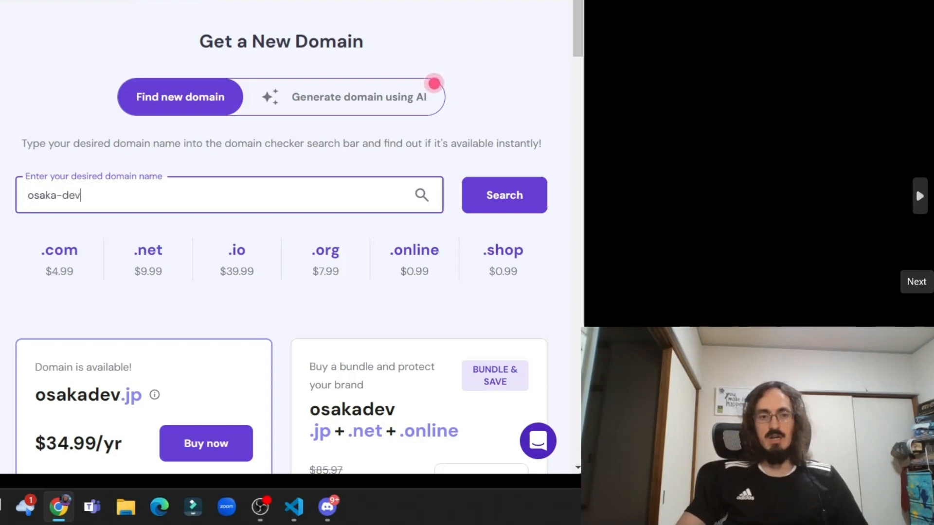
pyautogui.click(503, 195)
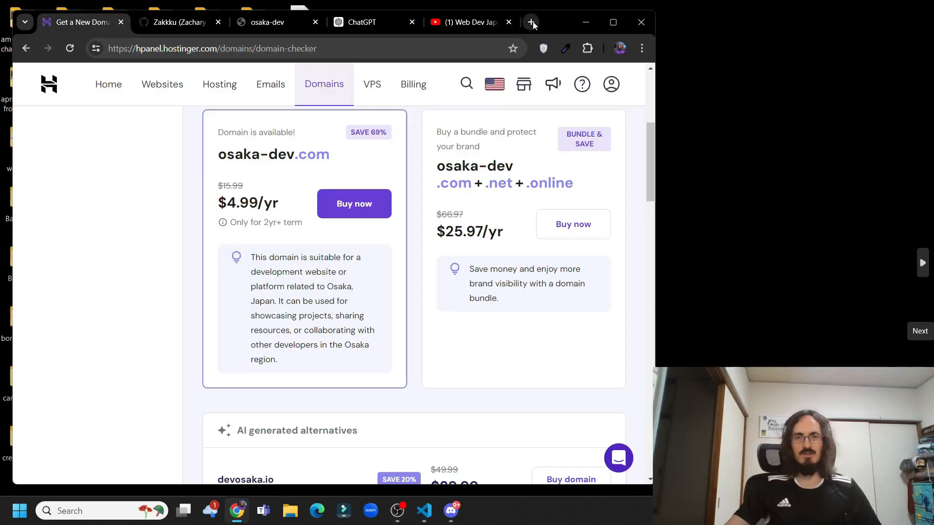
# Browse japan-dev.com's software developer jobs listing in a new tab, then return to the Osaka Dev page.
pyautogui.click(529, 22)
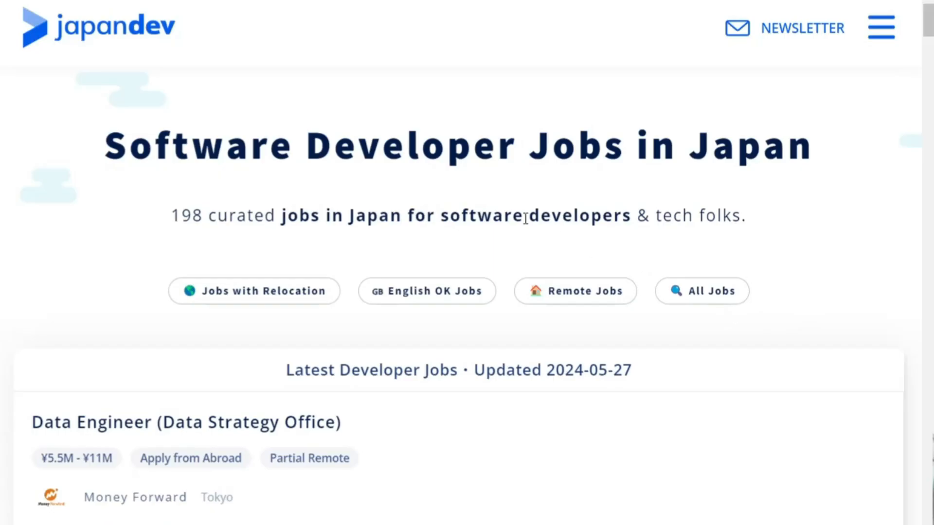
pyautogui.scroll(-3)
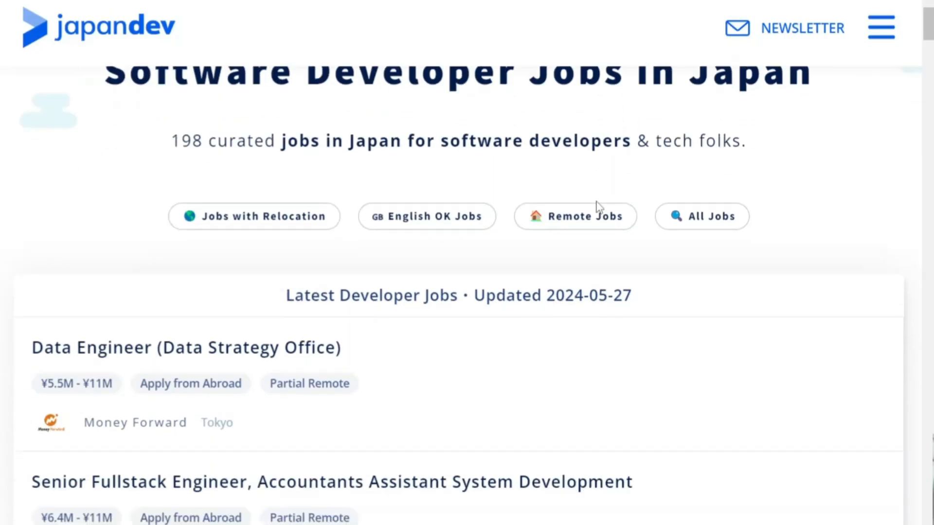
pyautogui.click(529, 23)
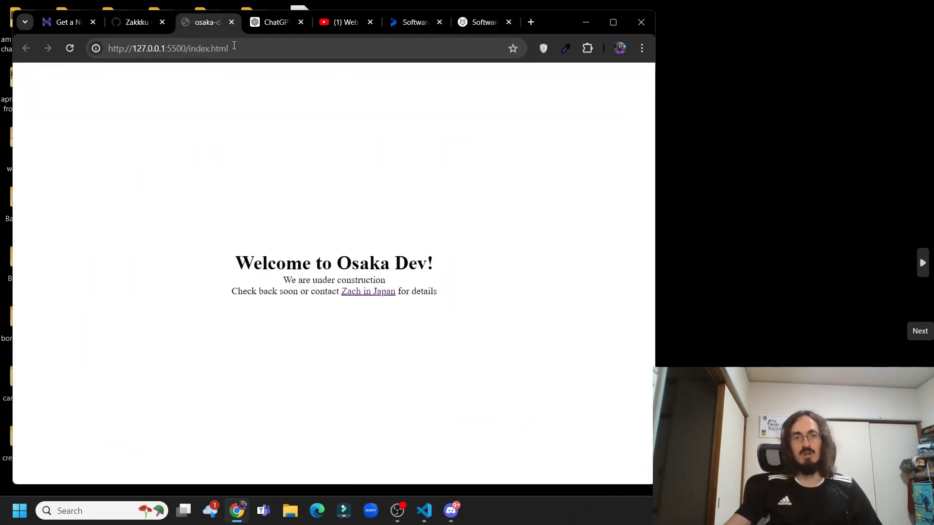
# Buy osaka-dev.com with a one-year billing period and proceed to payment.
pyautogui.click(65, 23)
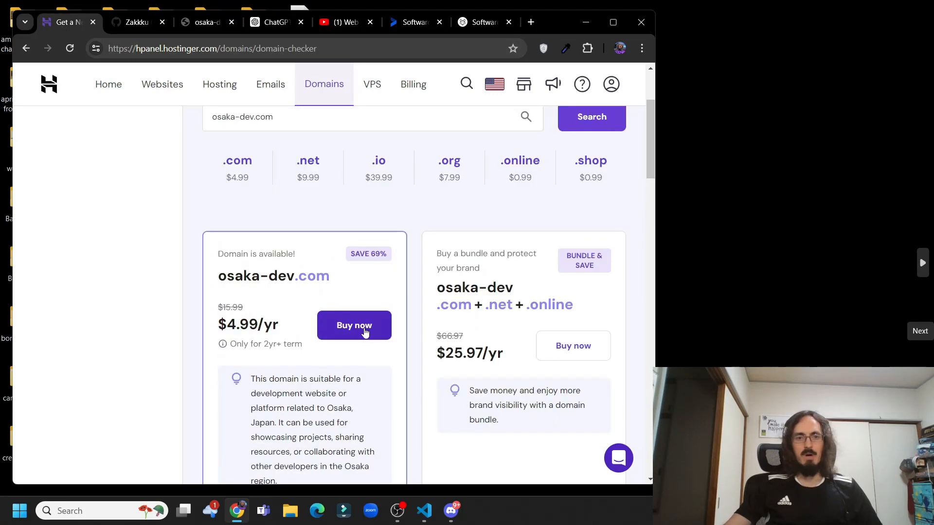
pyautogui.click(354, 325)
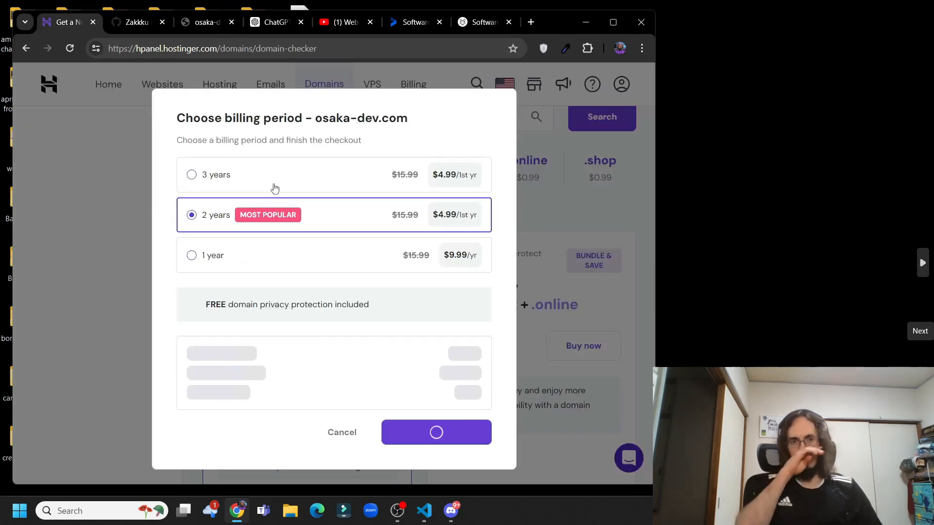
pyautogui.click(187, 255)
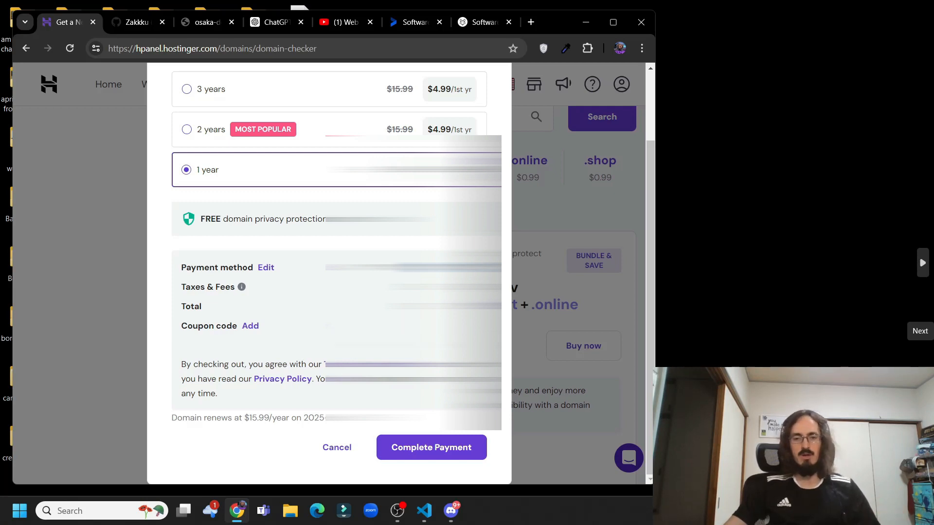
pyautogui.click(431, 447)
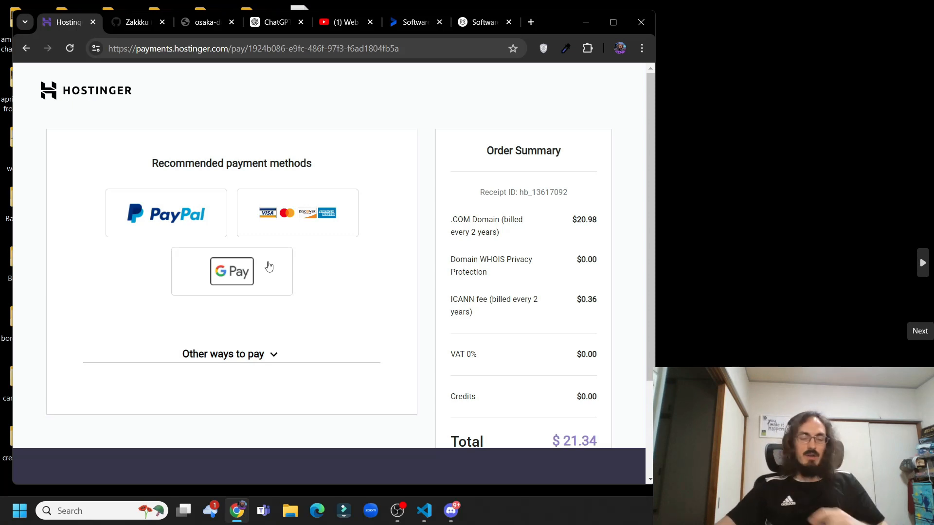
# Pay the one-year osaka-dev.com order ($10.17) through PayPal.
pyautogui.click(167, 213)
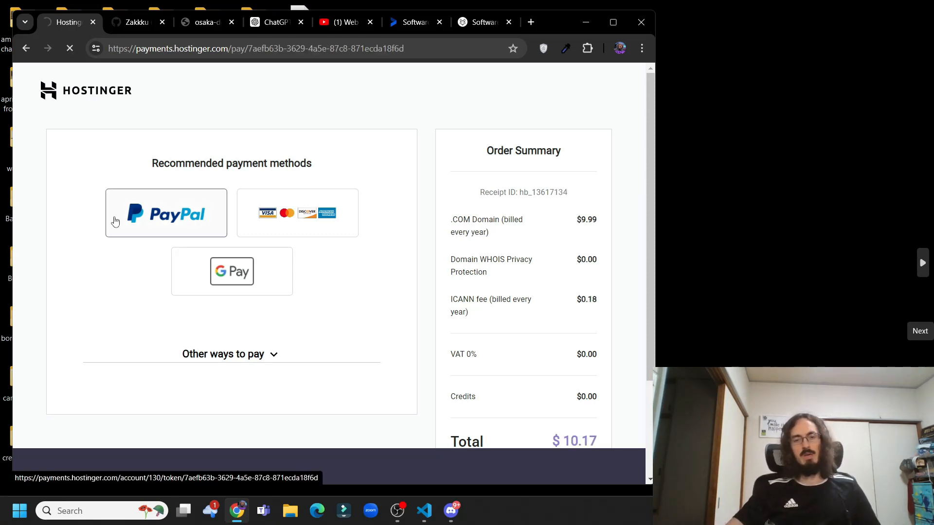
pyautogui.click(166, 214)
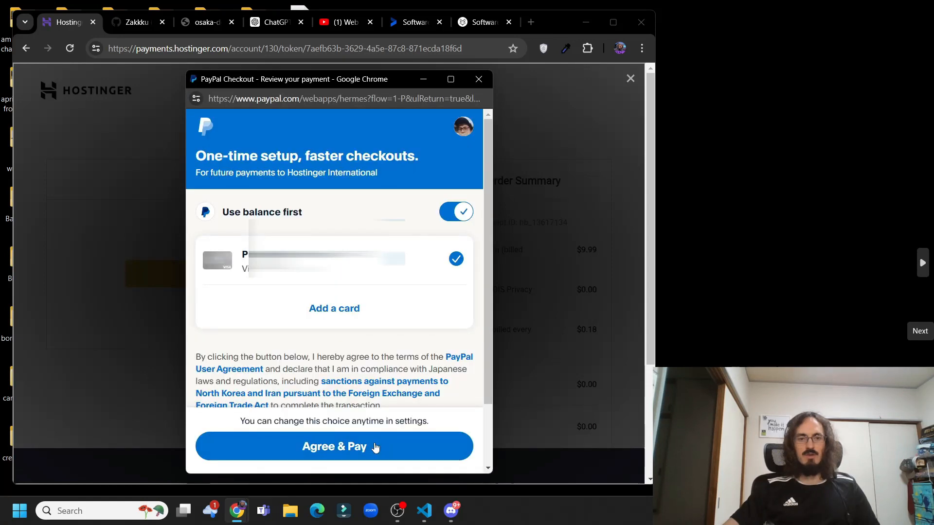
pyautogui.click(334, 447)
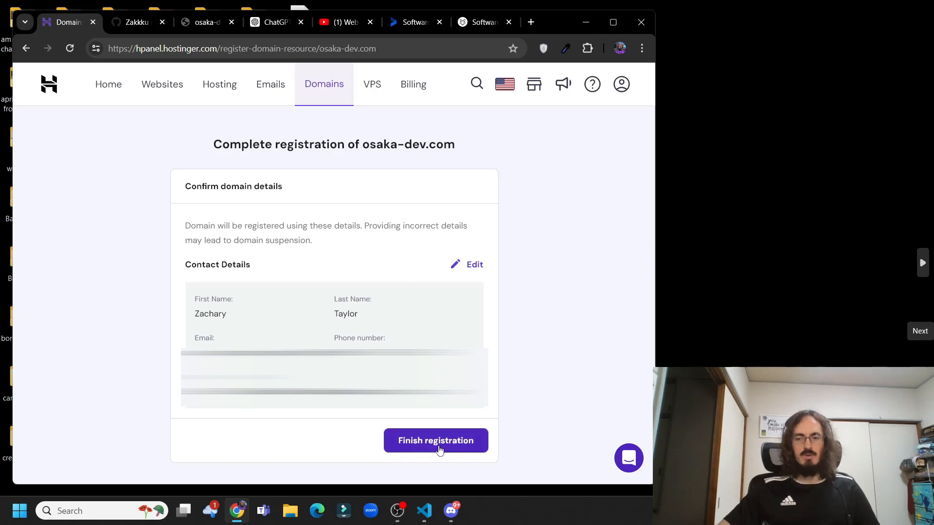
# Finish registering osaka-dev.com and continue past the Great news confirmation.
pyautogui.click(435, 439)
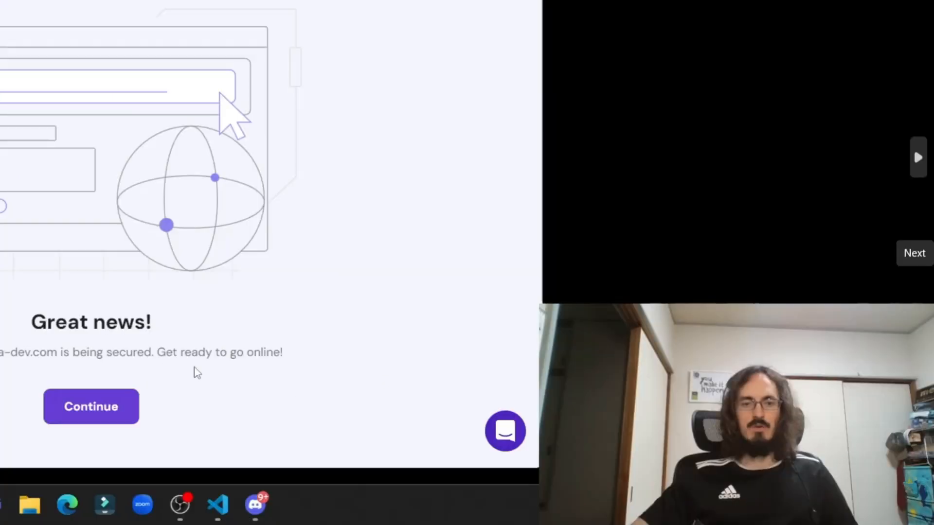
pyautogui.click(90, 407)
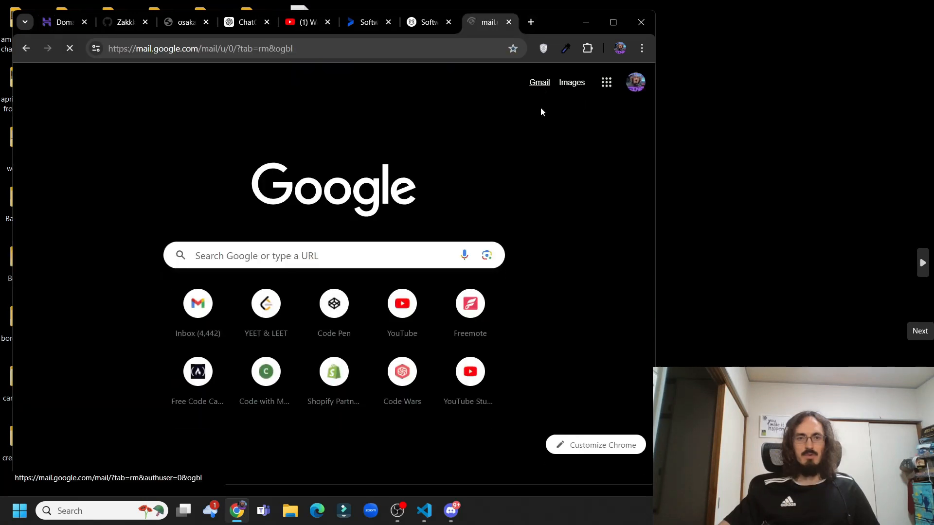
# Verify the domain contact email from Gmail and review osaka-dev.com's checklist.
pyautogui.click(197, 302)
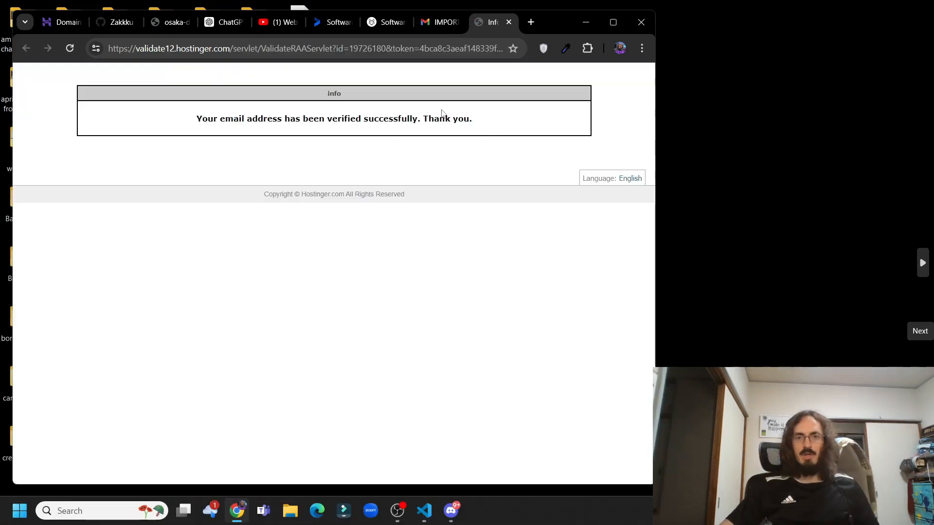
pyautogui.click(59, 22)
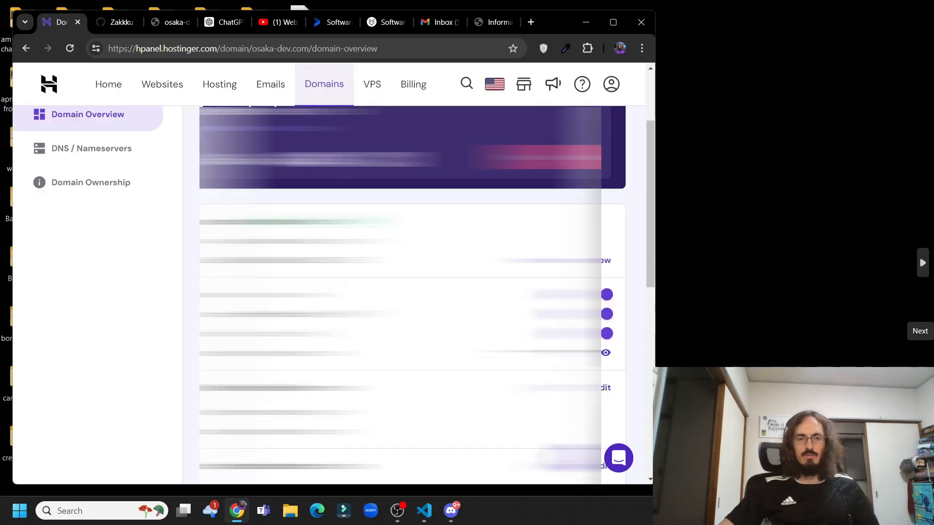
pyautogui.scroll(-3)
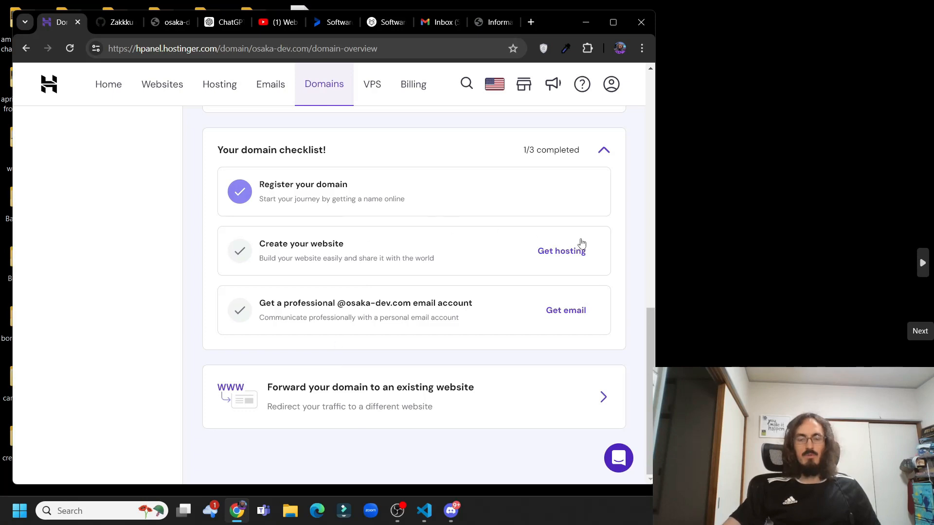
# Review hosting plans, select Business Web Hosting, then dismiss the billing period choices.
pyautogui.click(219, 84)
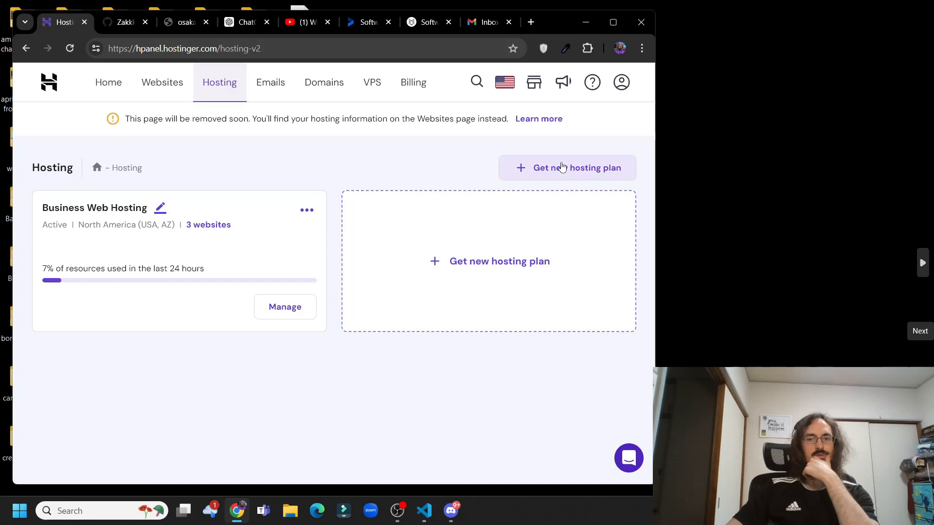
pyautogui.click(567, 167)
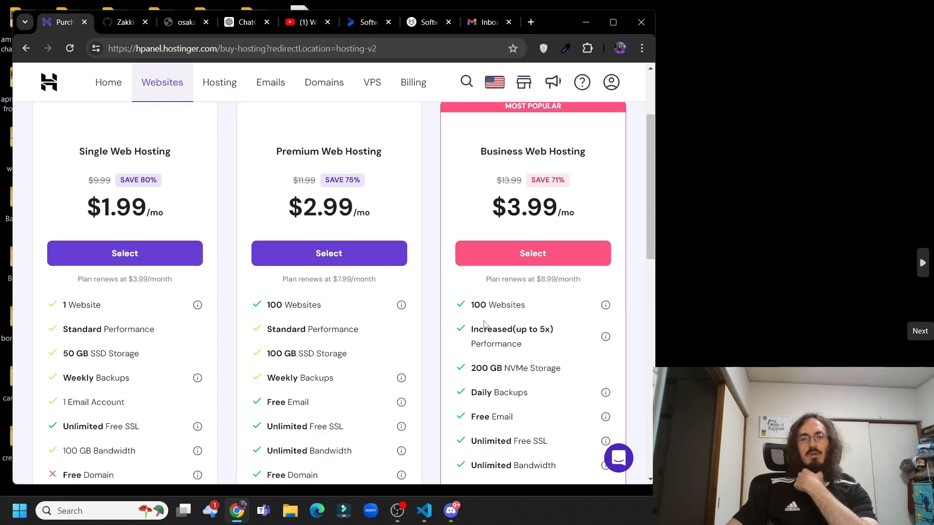
pyautogui.doubleClick(497, 305)
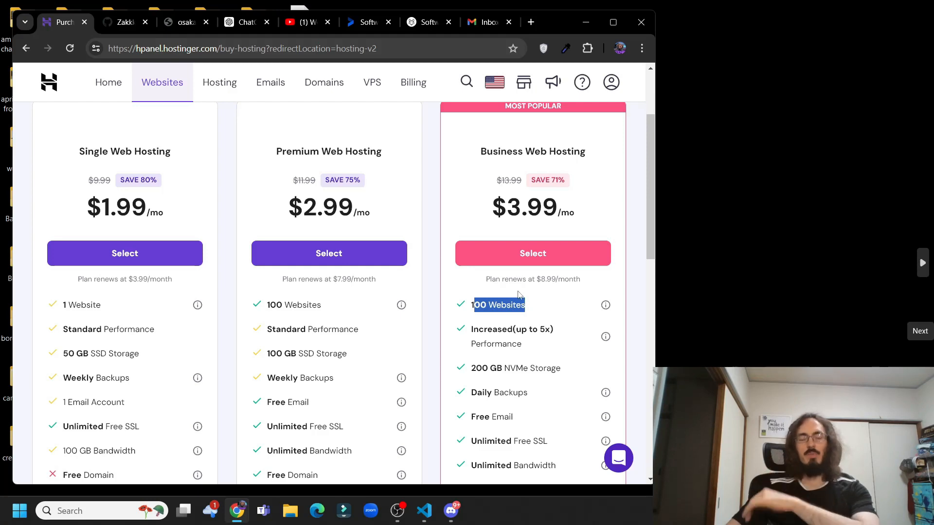
pyautogui.scroll(-3)
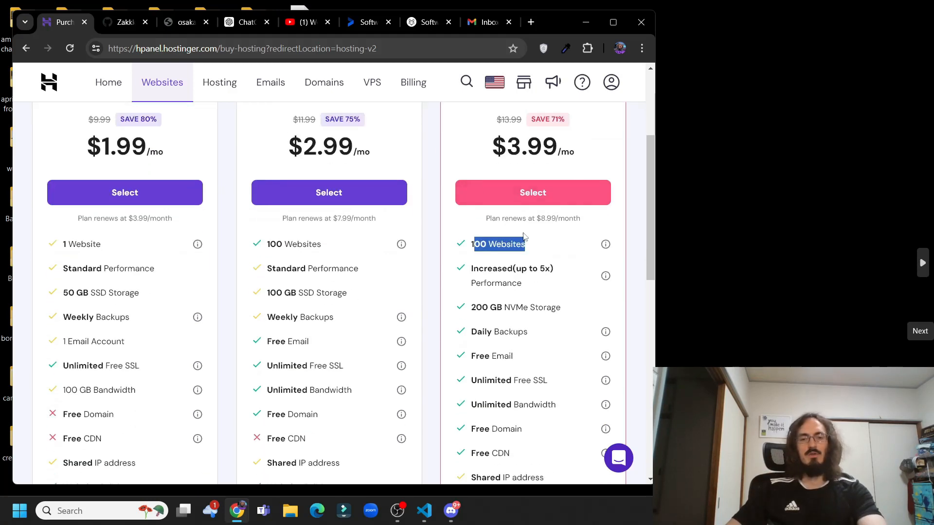
pyautogui.click(532, 192)
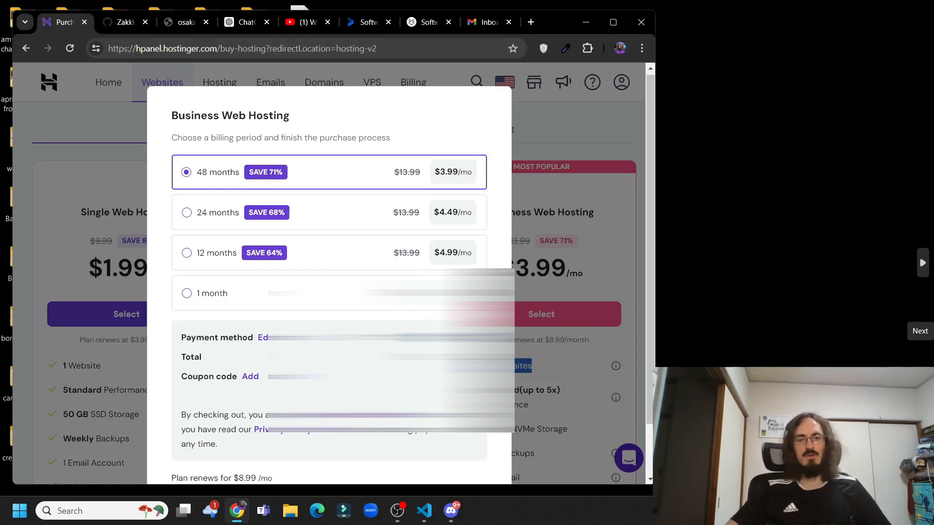
pyautogui.click(324, 82)
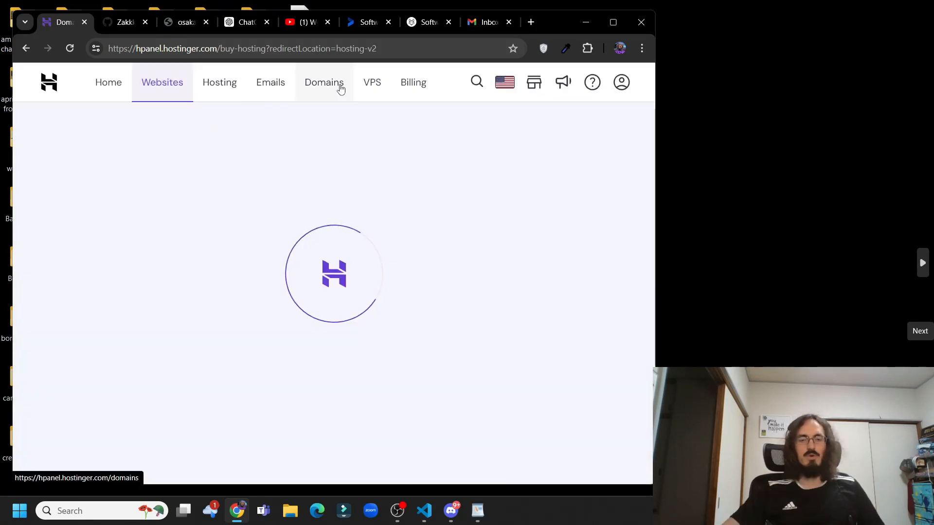
# Reach osaka-dev.com's GIT deployment page via Domains > Manage > Advanced > GIT.
pyautogui.click(324, 81)
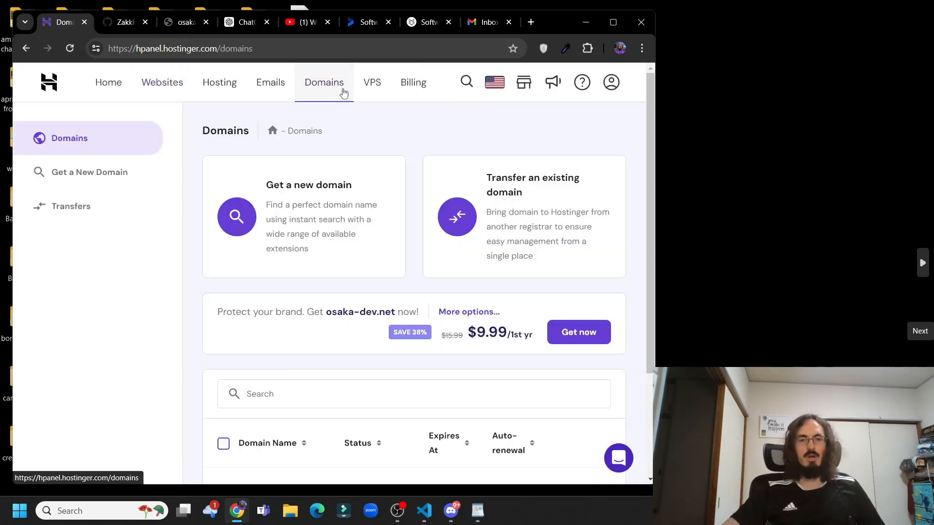
pyautogui.scroll(-3)
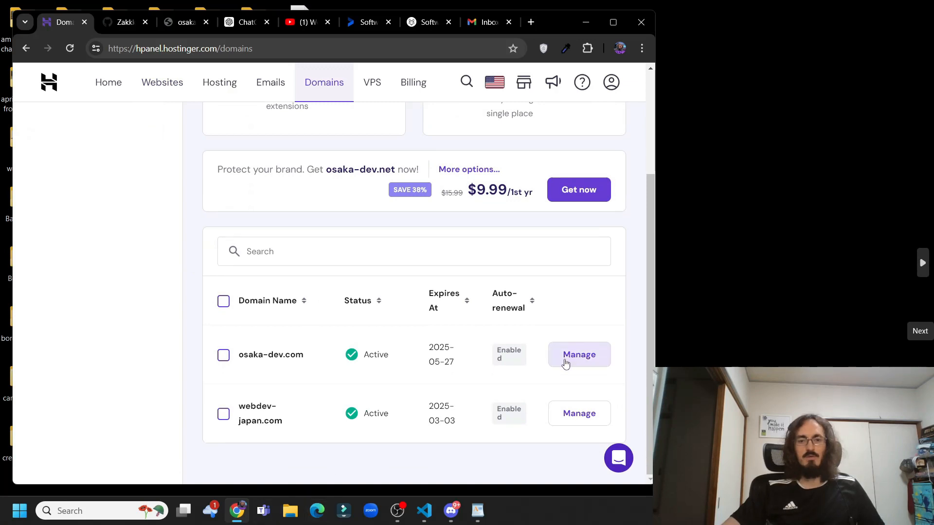
pyautogui.click(578, 354)
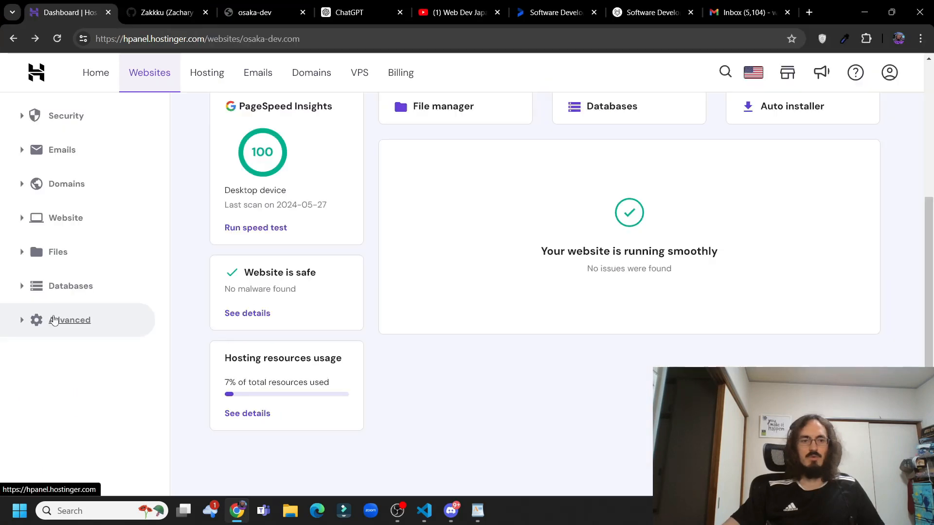
pyautogui.click(70, 320)
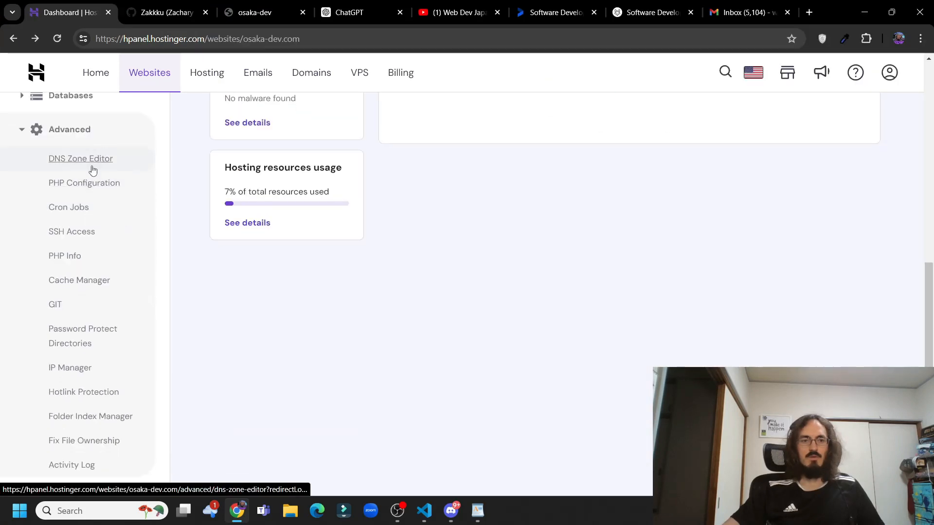
pyautogui.moveTo(55, 305)
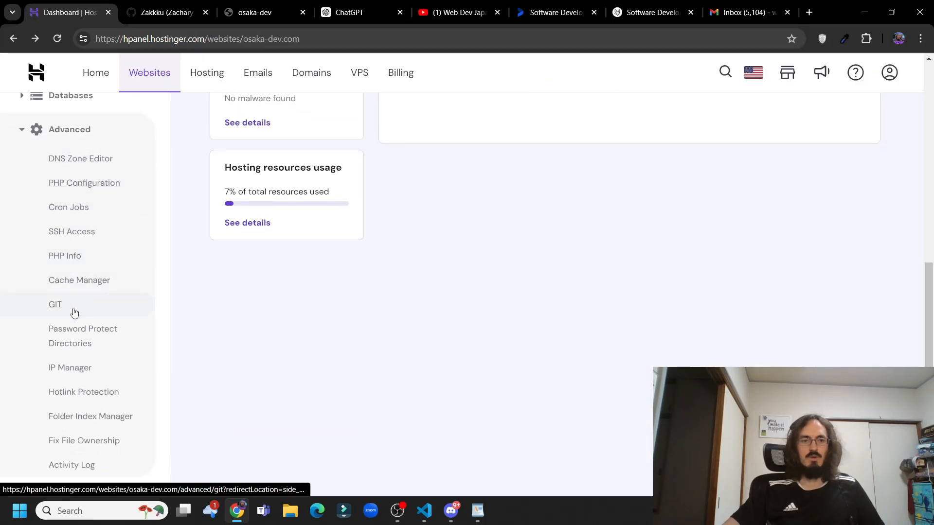
pyautogui.moveTo(52, 309)
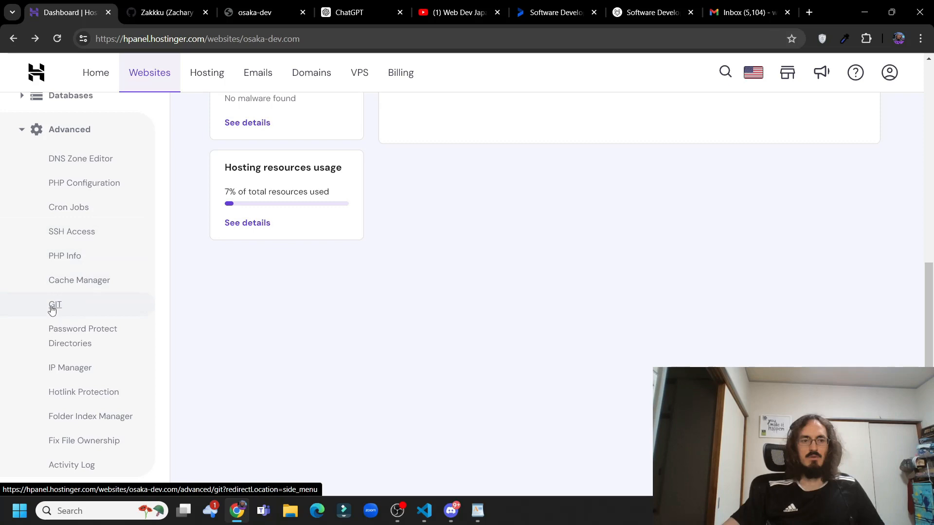
pyautogui.click(54, 305)
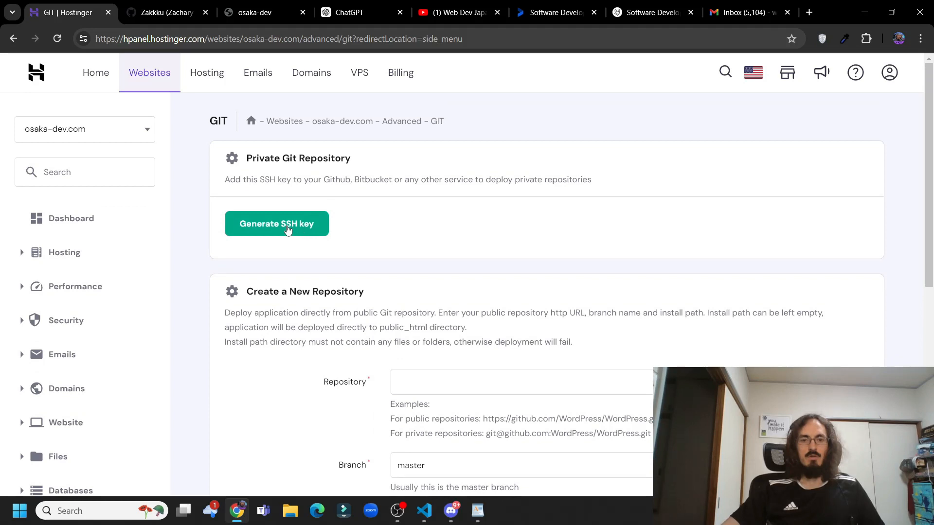
# Generate the private-repository SSH key for osaka-dev.com, copy it, and go to GitHub.
pyautogui.click(276, 223)
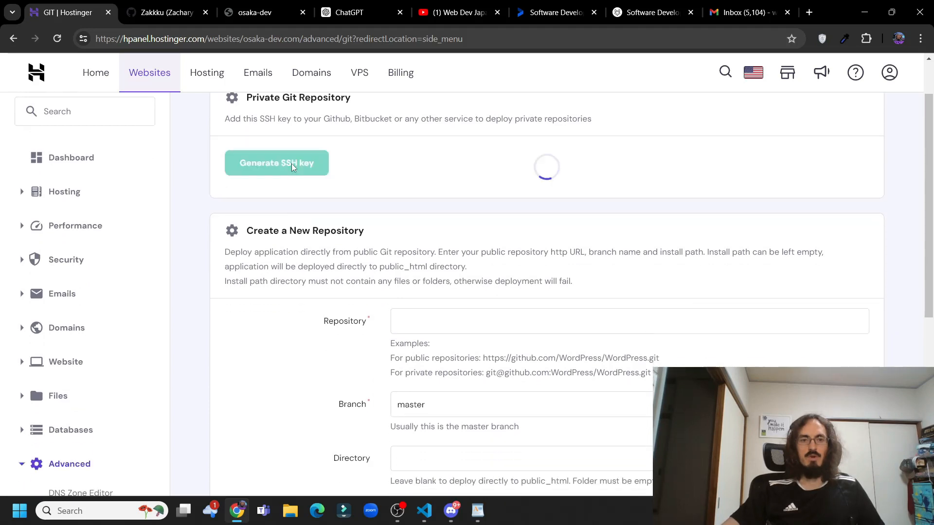
pyautogui.click(277, 162)
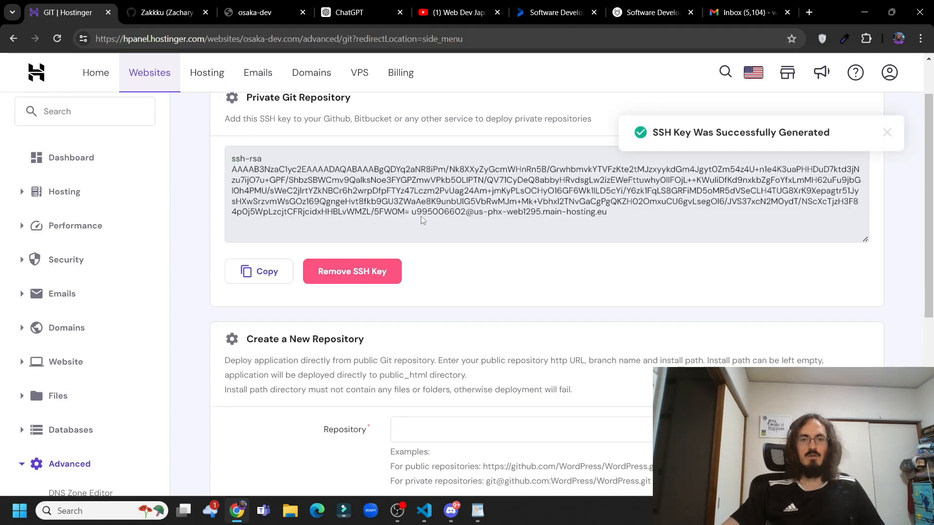
pyautogui.click(259, 271)
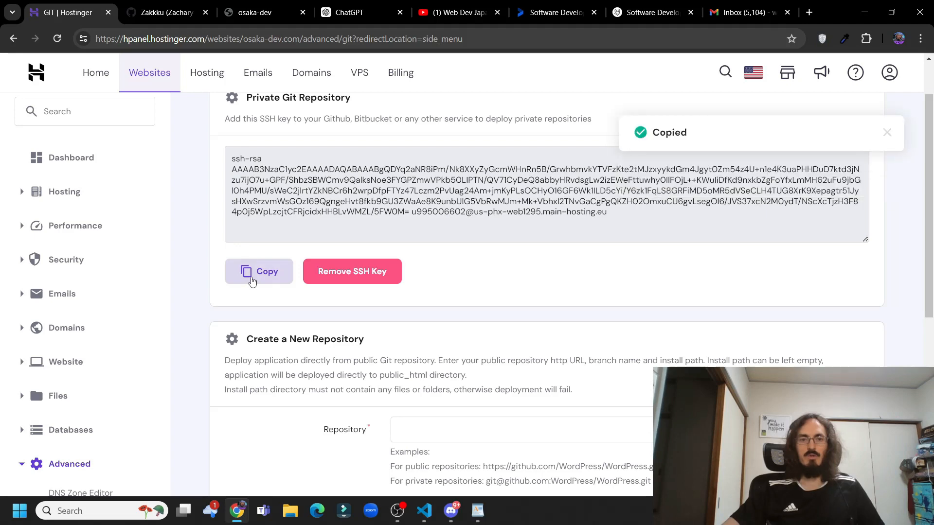
pyautogui.click(167, 12)
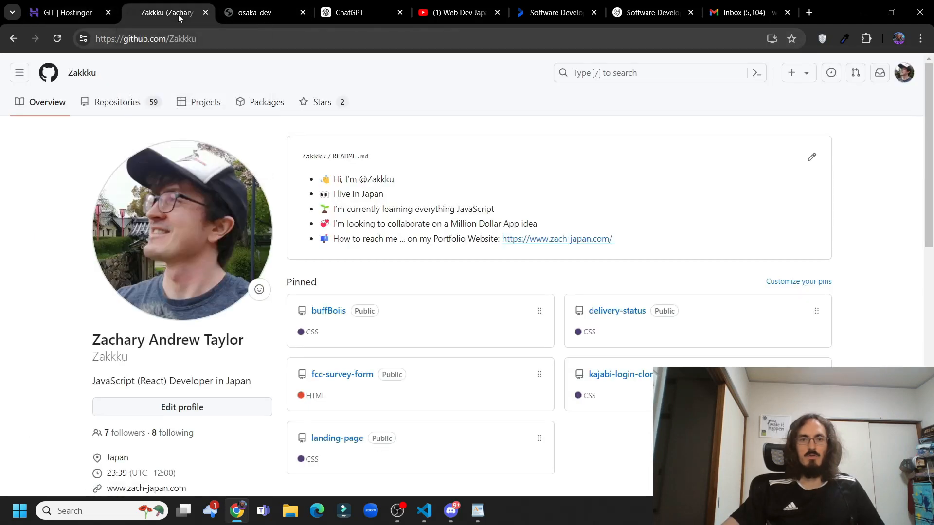
# Reach the osaka-dev repository's Deploy keys settings, currently listing no keys.
pyautogui.click(903, 72)
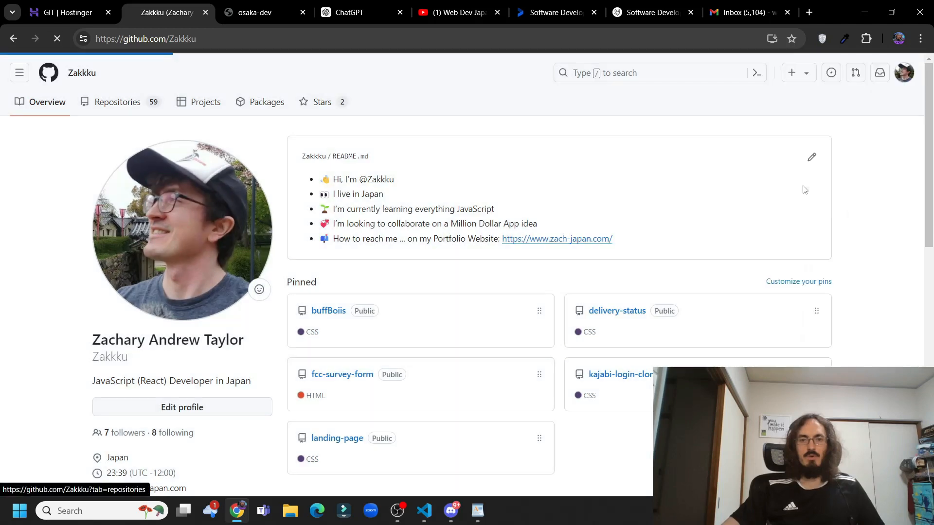
pyautogui.click(117, 102)
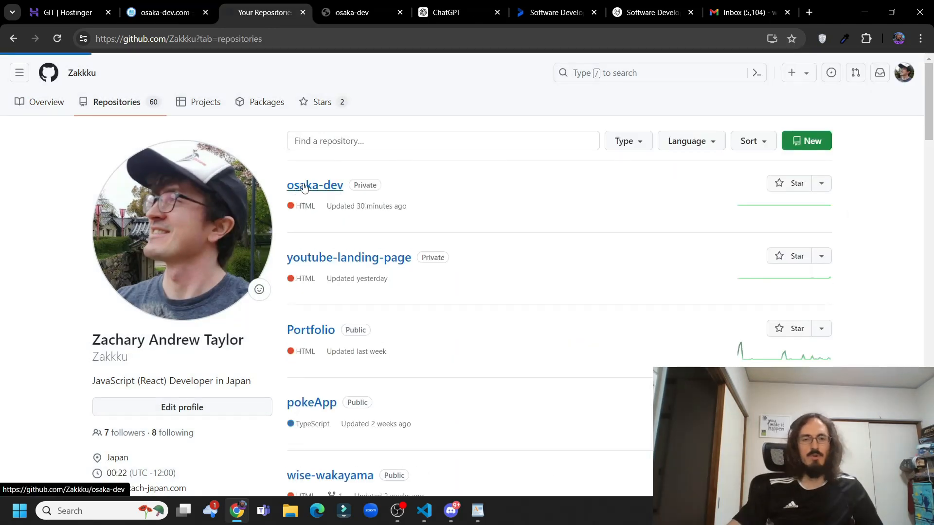
pyautogui.click(314, 184)
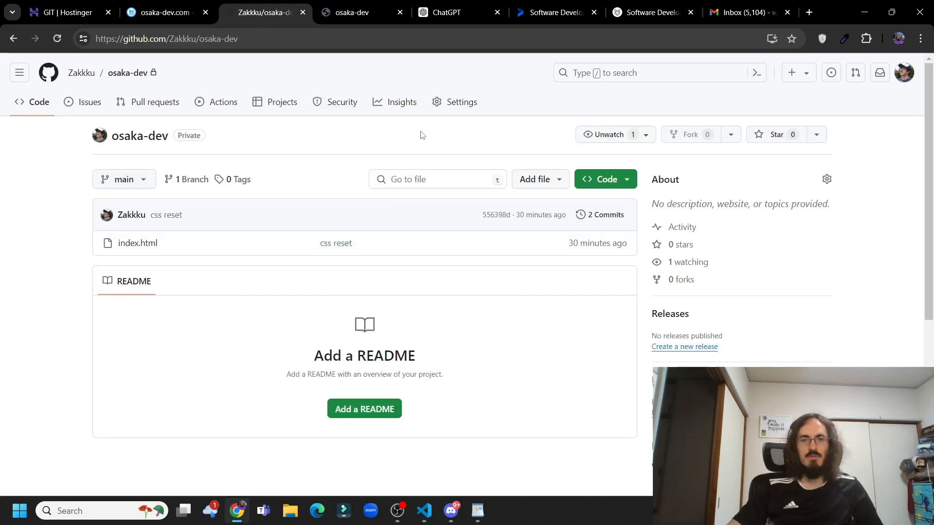
pyautogui.click(460, 102)
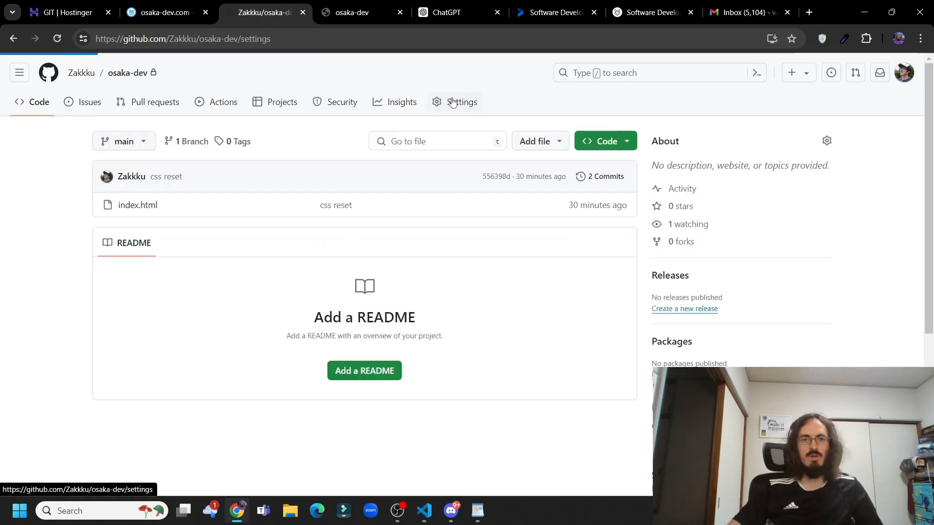
pyautogui.click(460, 102)
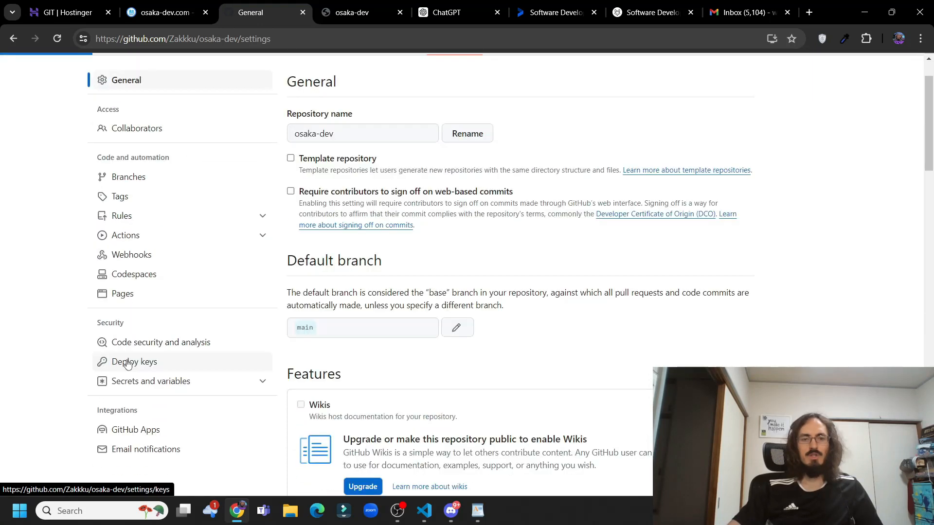
pyautogui.click(133, 362)
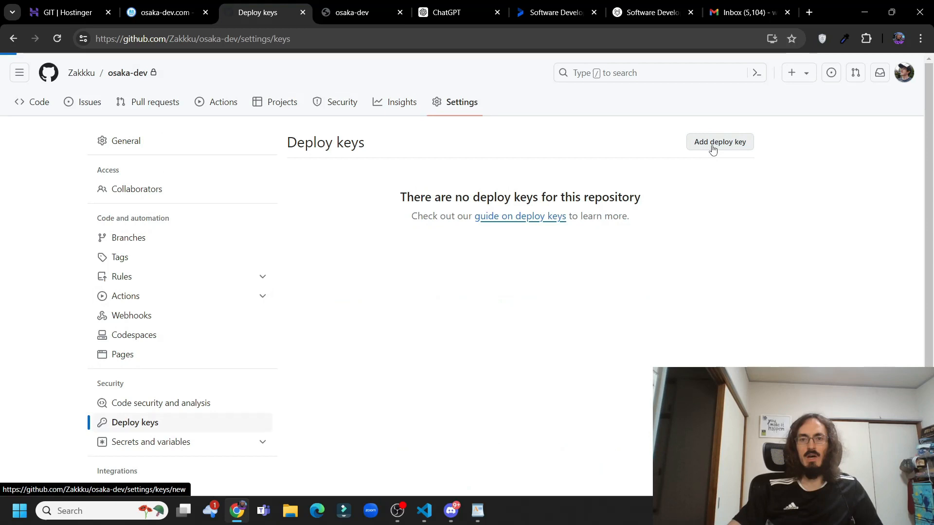
# Add a deploy key titled hostinger with the Hostinger SSH key, write access allowed, and confirm.
pyautogui.click(719, 142)
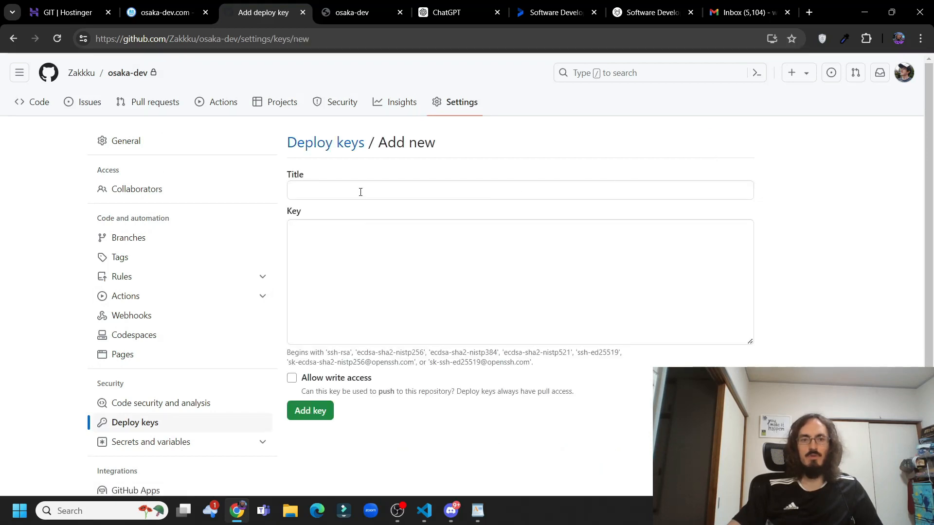
pyautogui.write('hostinger')
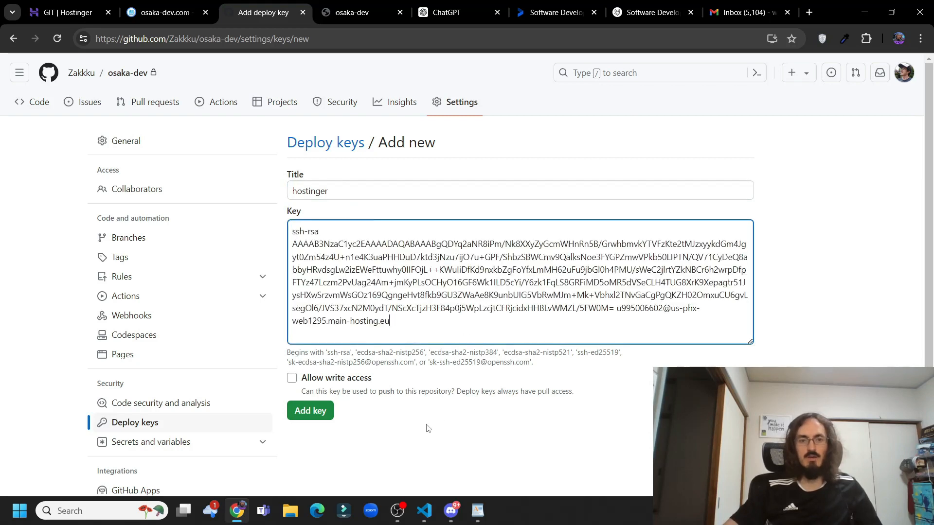
pyautogui.click(292, 378)
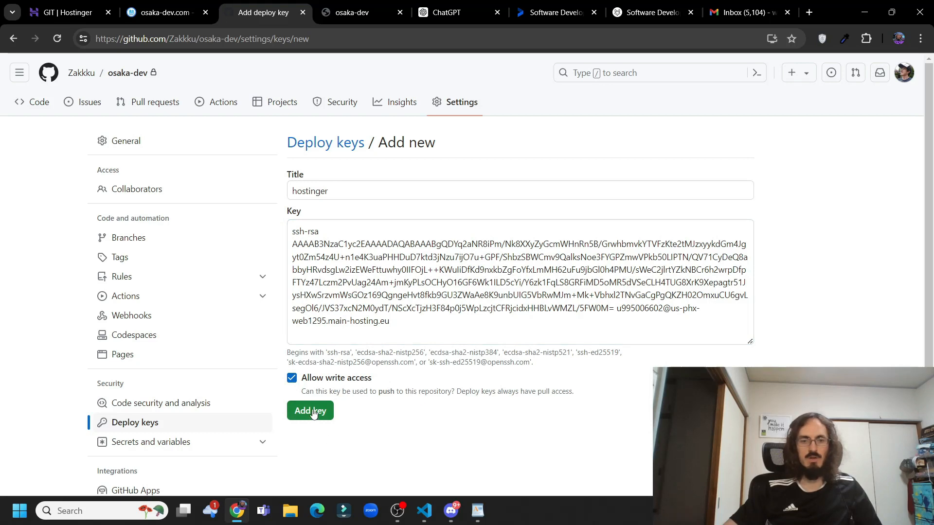
pyautogui.click(309, 411)
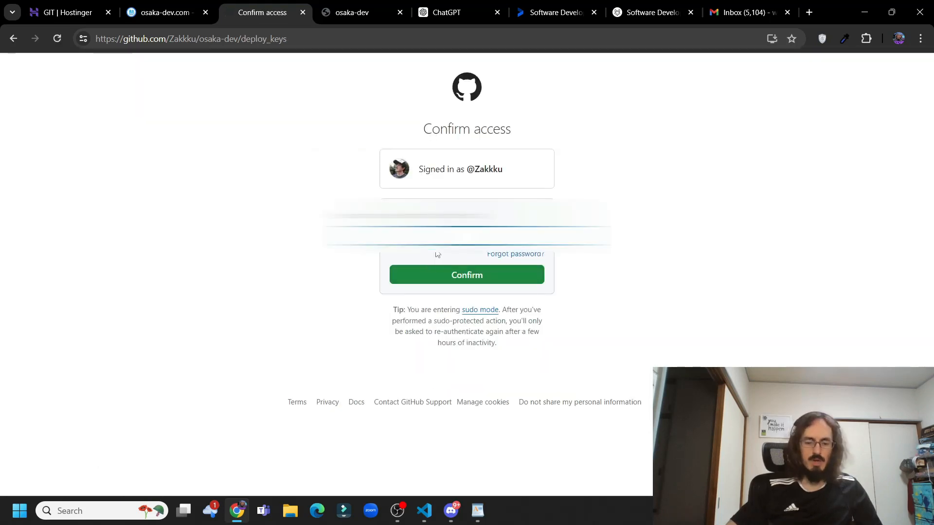
pyautogui.click(466, 274)
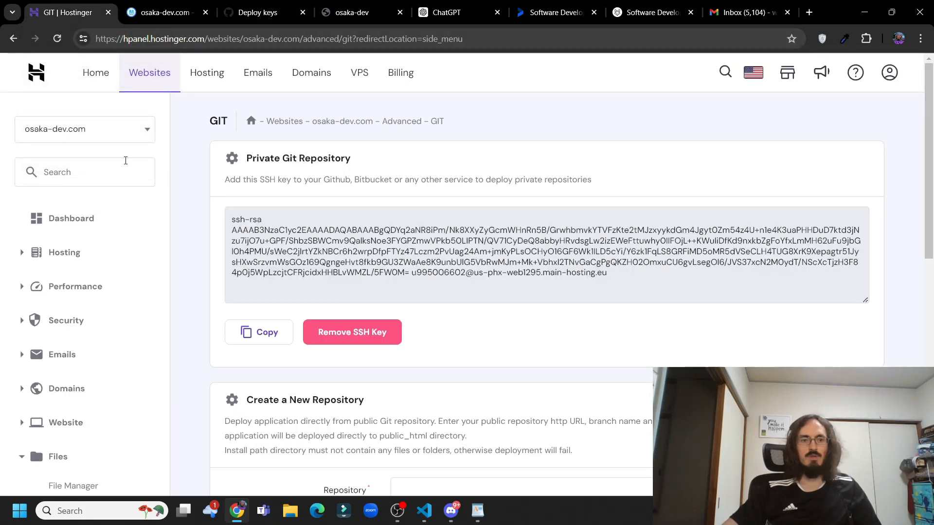
# Set the new repository form's branch to main, then return to osaka-dev's settings on GitHub.
pyautogui.scroll(-3)
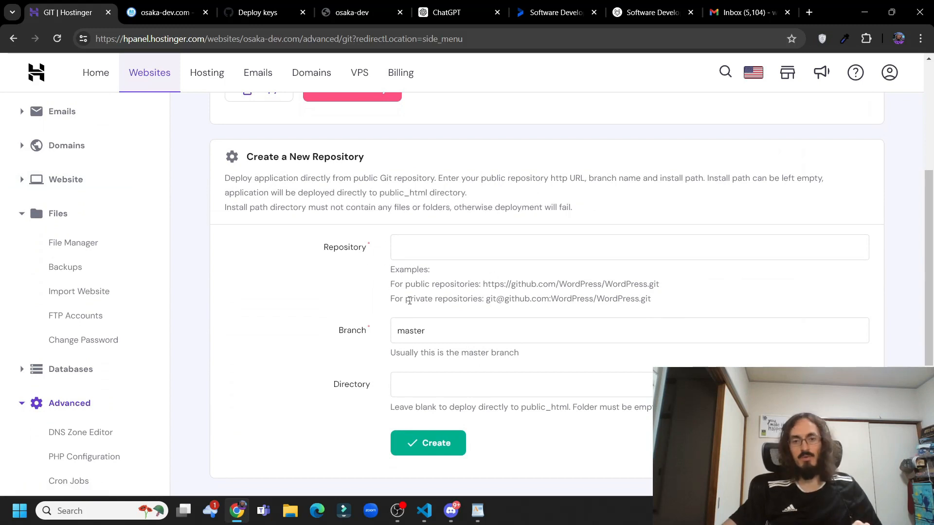
pyautogui.doubleClick(446, 298)
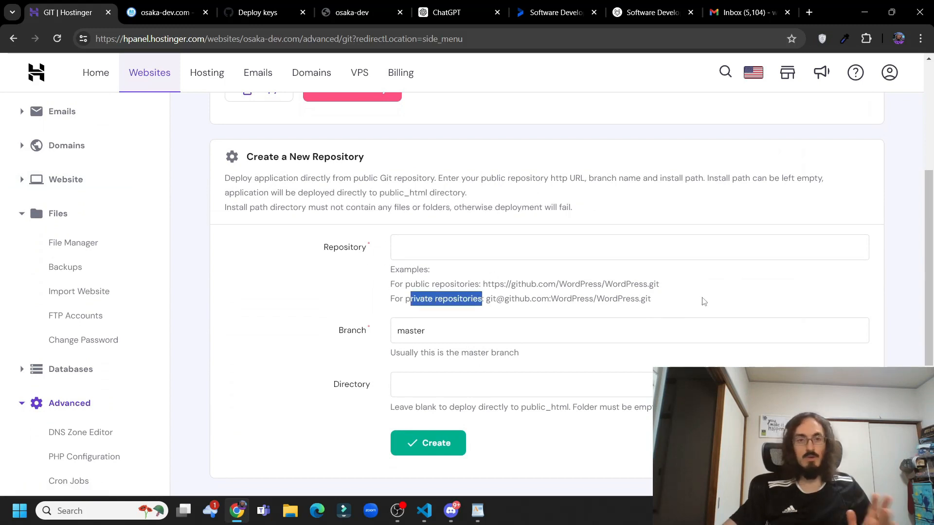
pyautogui.moveTo(654, 304)
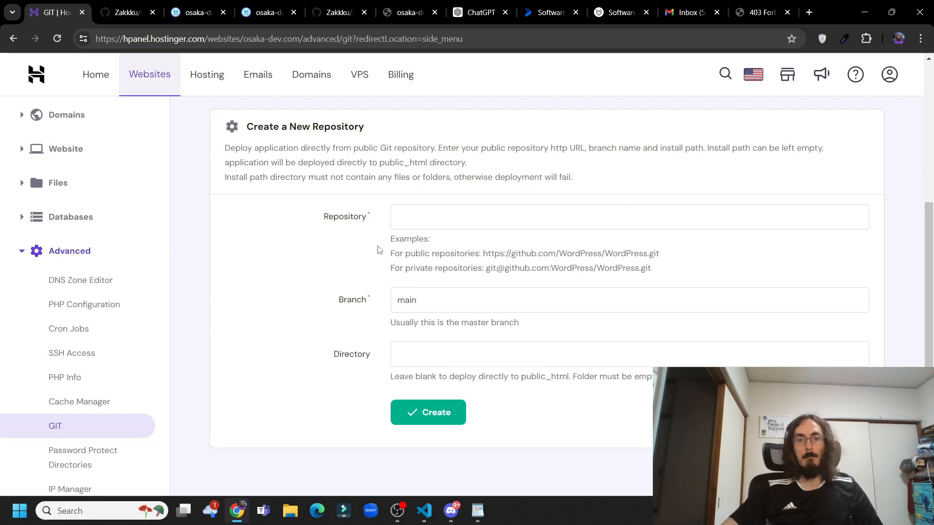
pyautogui.click(125, 12)
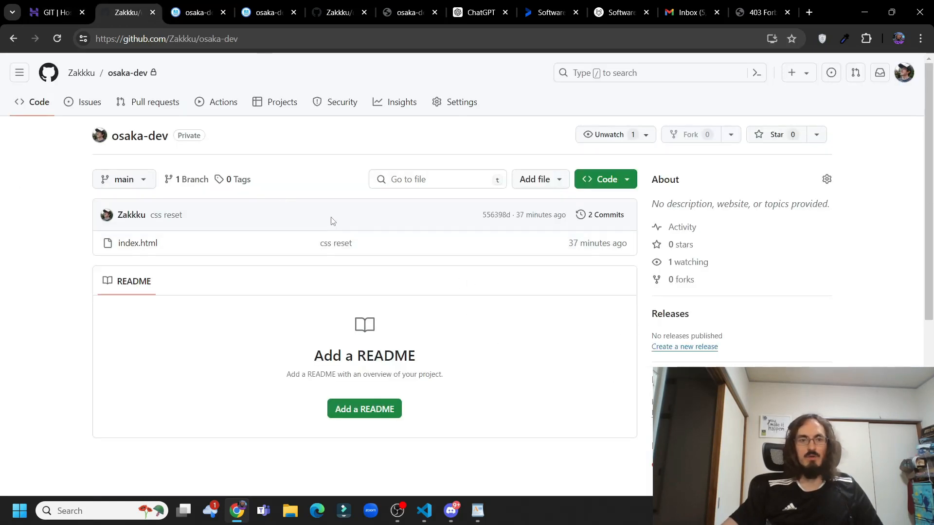
pyautogui.click(460, 103)
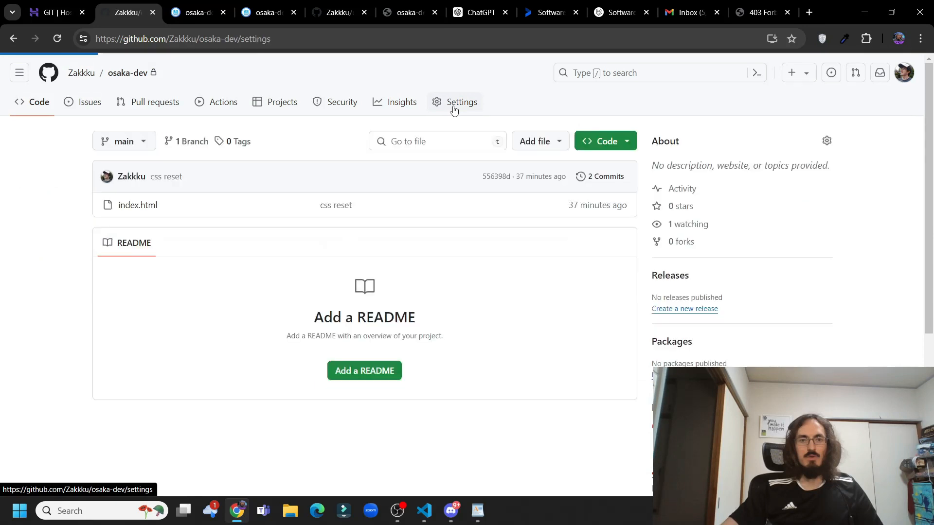
pyautogui.click(461, 102)
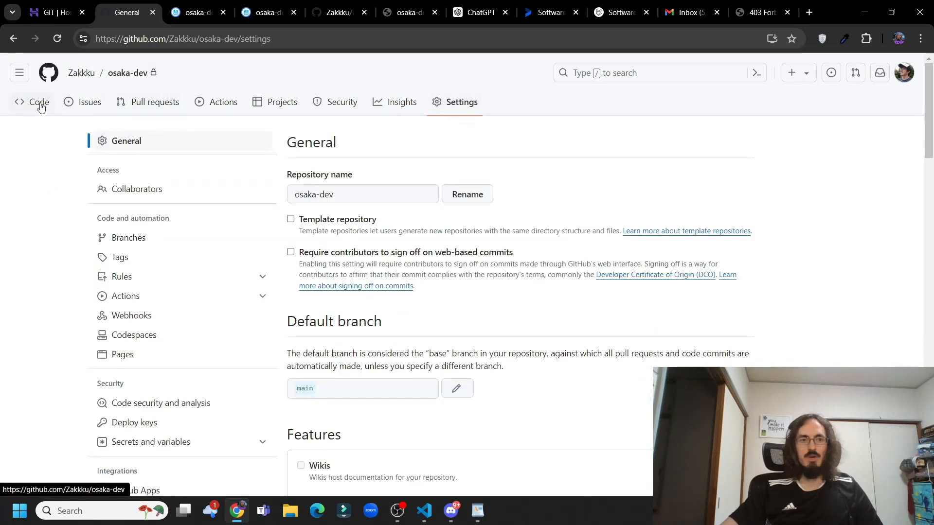
pyautogui.click(38, 103)
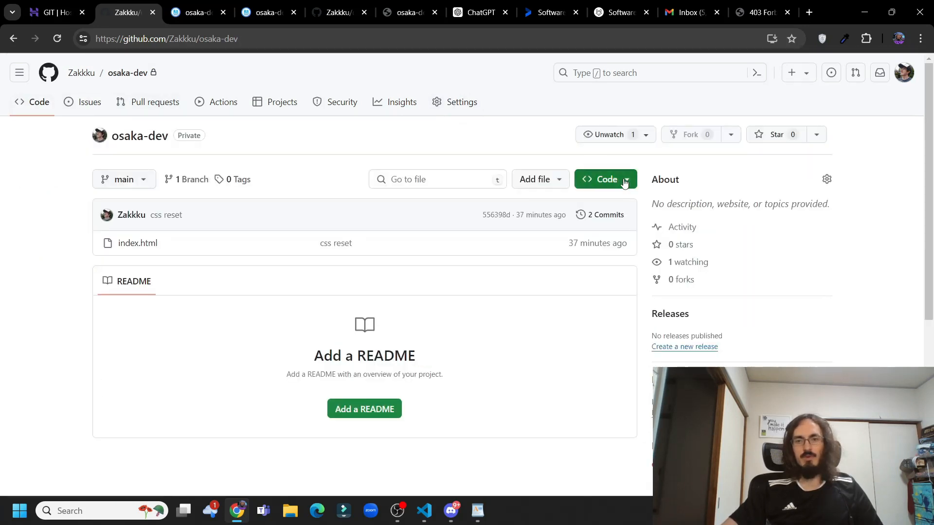
pyautogui.click(605, 179)
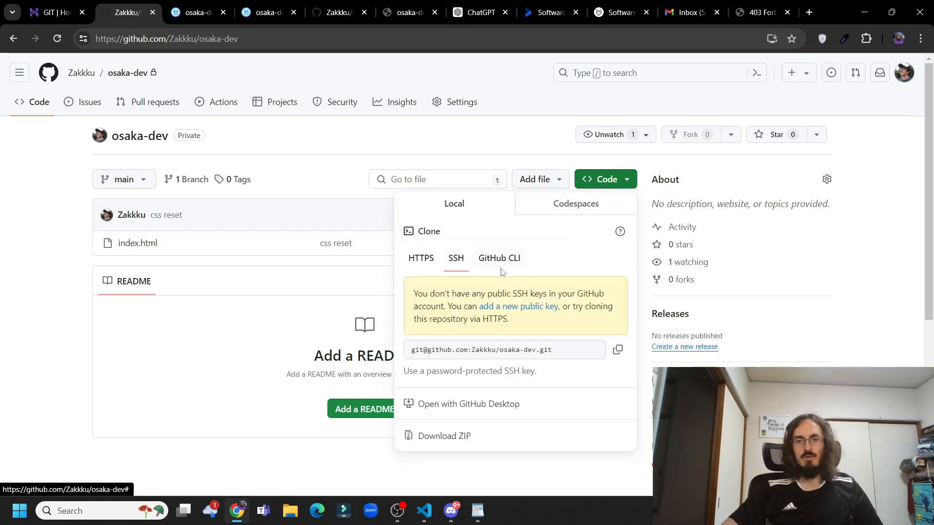
pyautogui.click(618, 349)
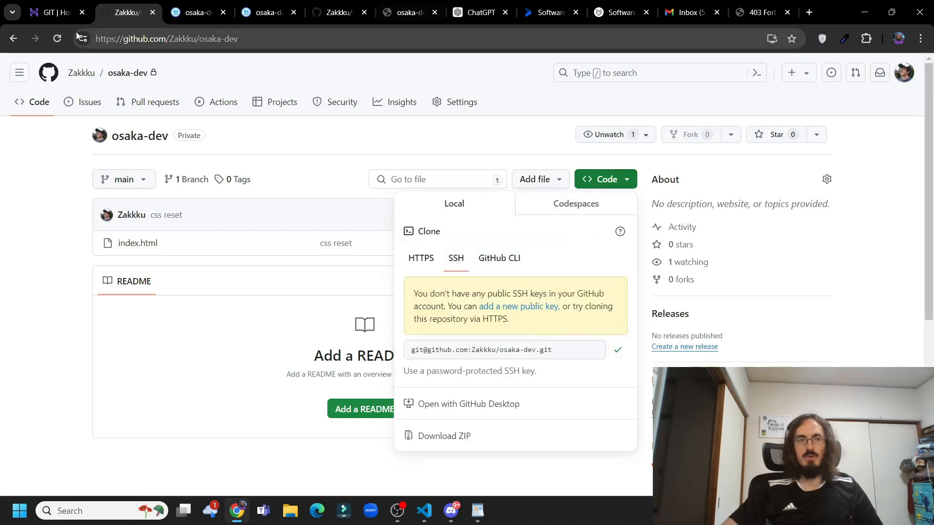
pyautogui.click(51, 11)
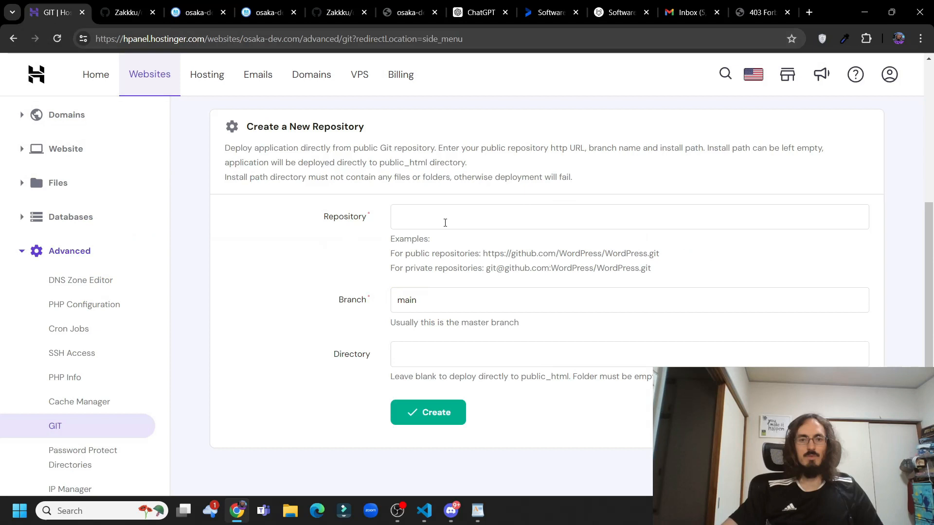
pyautogui.write('git@github.com:Zakkku/osaka-dev.git')
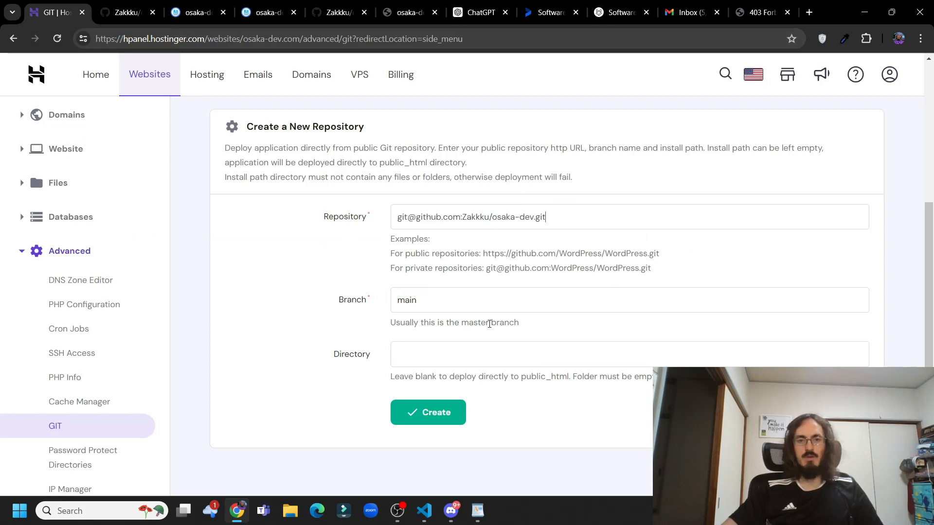
pyautogui.scroll(-3)
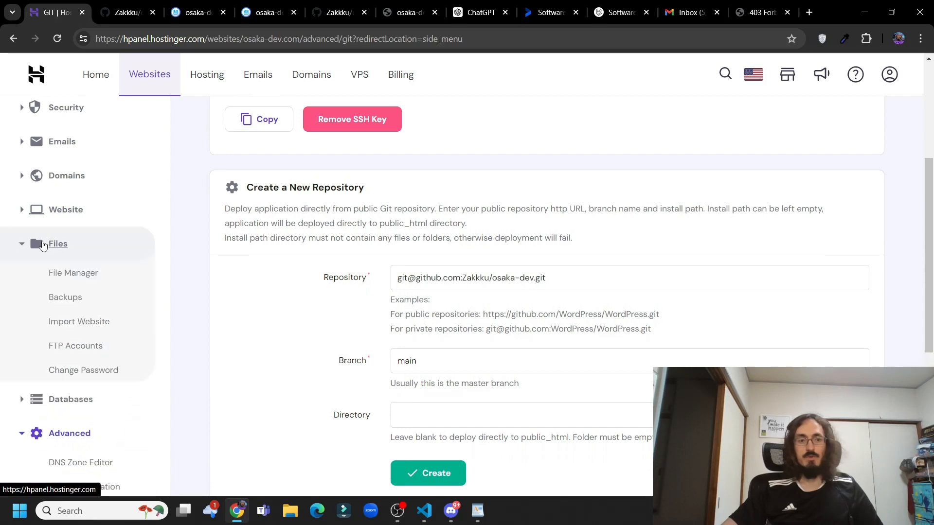
# Delete the public_html folder in File Manager and return to the GIT page.
pyautogui.click(73, 272)
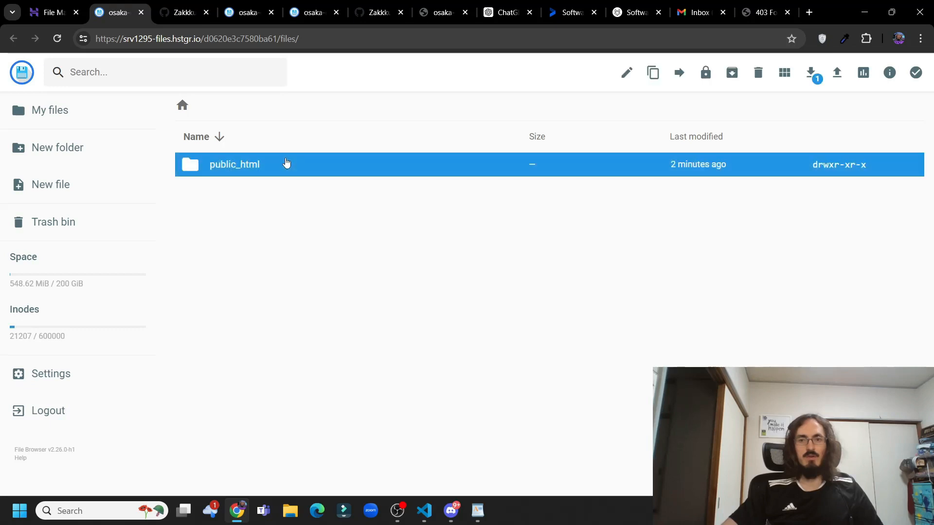
pyautogui.click(757, 72)
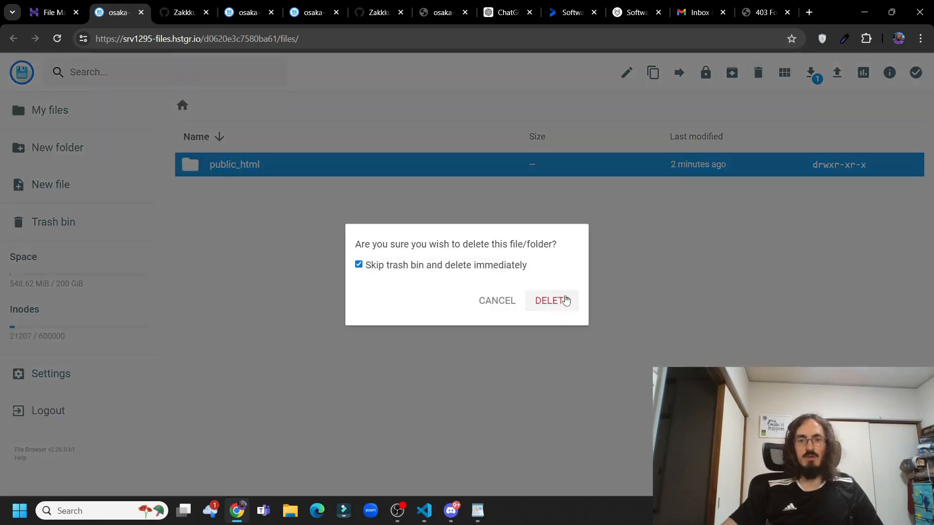
pyautogui.click(548, 300)
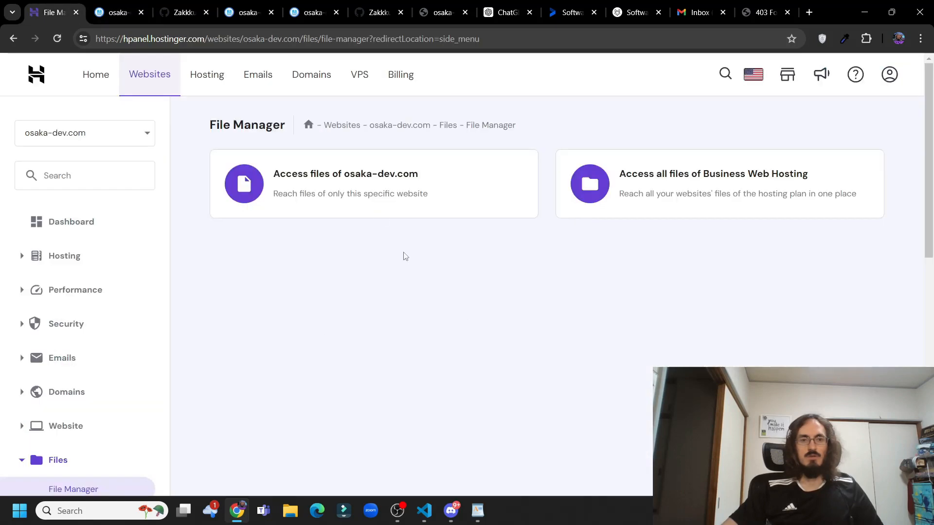
pyautogui.click(345, 173)
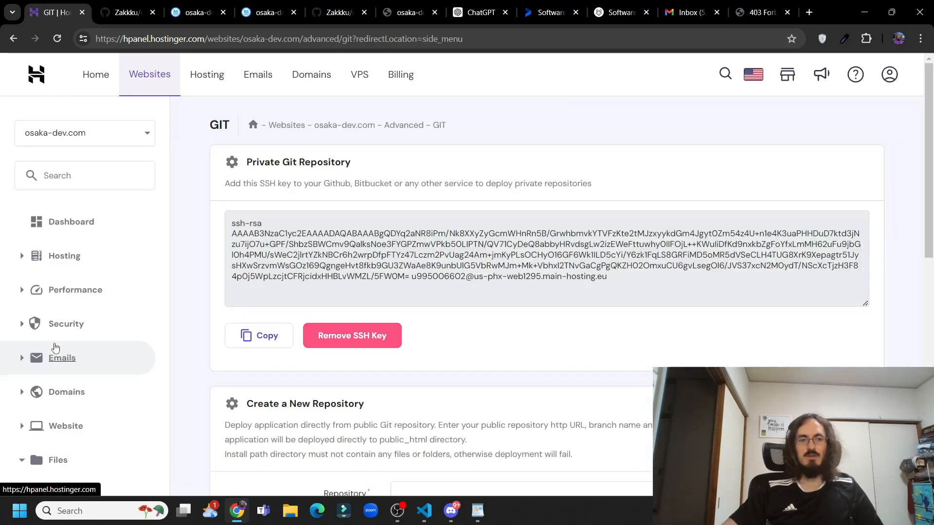
# Create the osaka-dev repository on branch main with its SSH clone address, adding it to managed repositories.
pyautogui.scroll(-3)
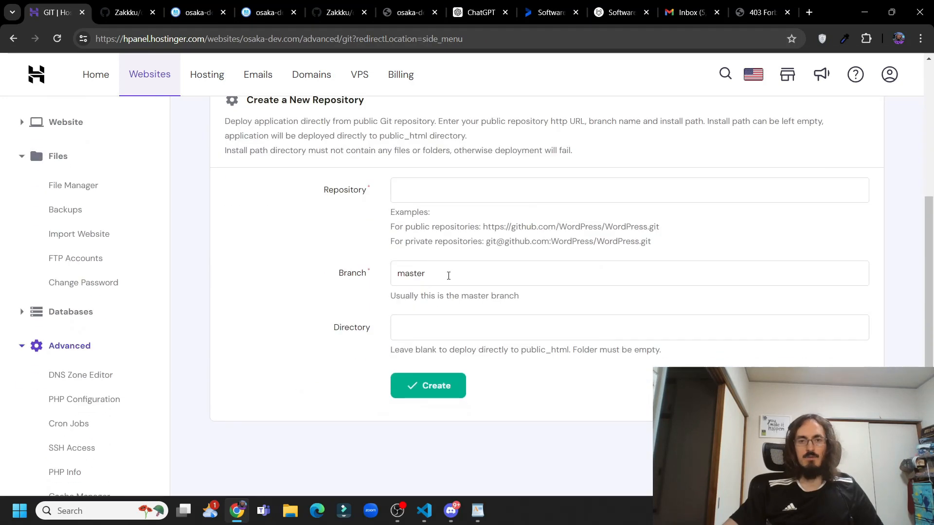
pyautogui.write('main')
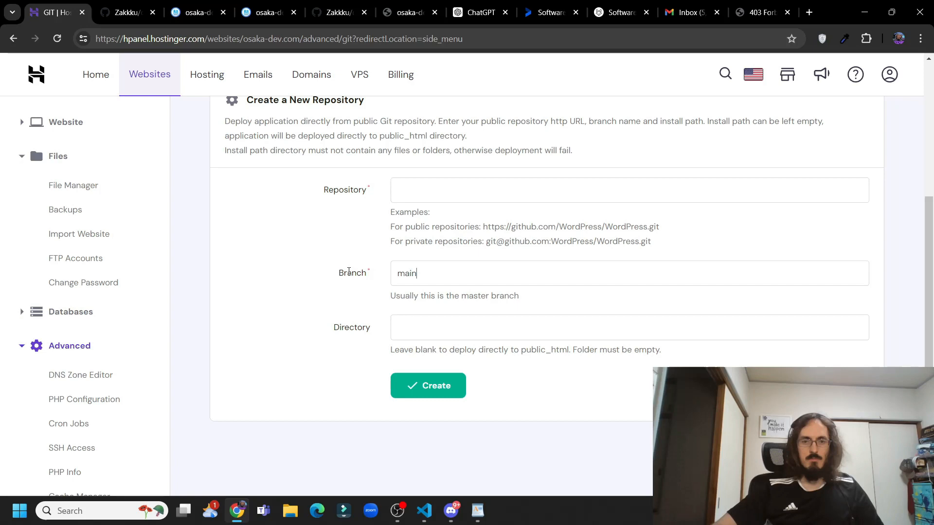
pyautogui.click(125, 12)
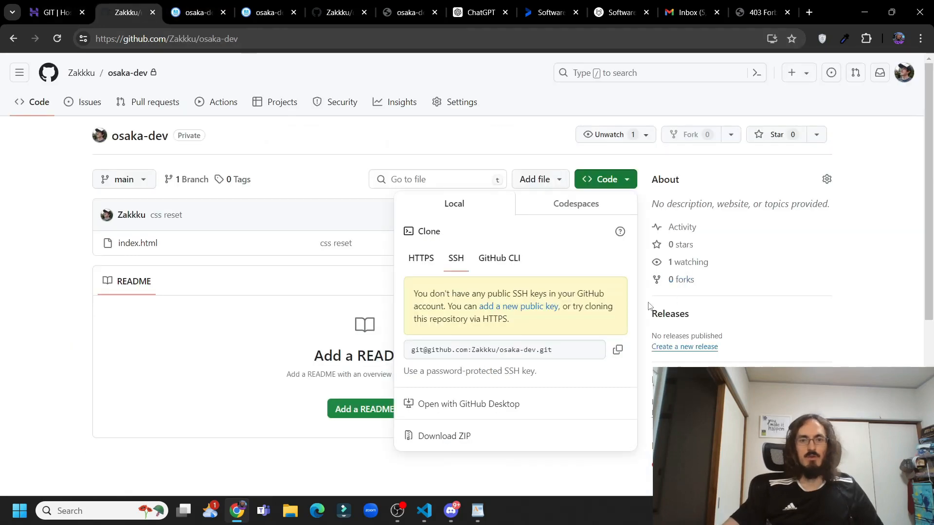
pyautogui.click(618, 350)
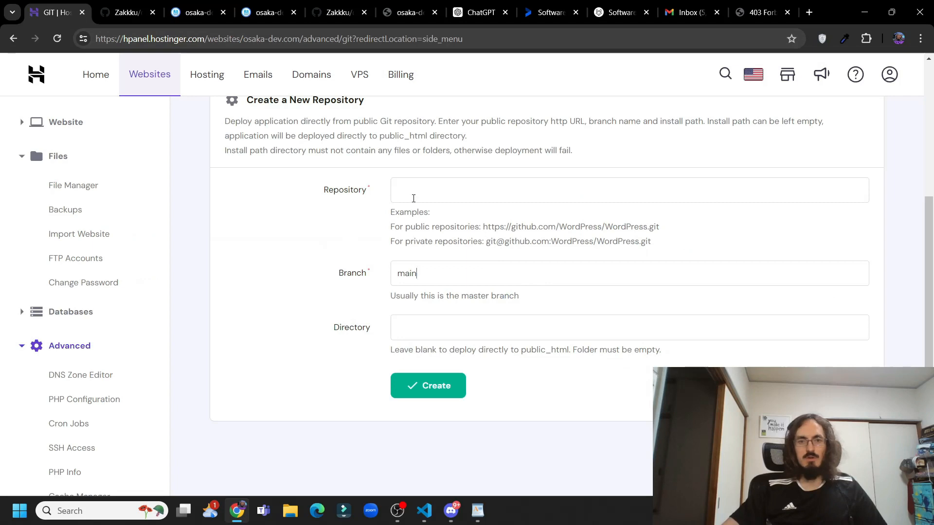
pyautogui.click(428, 385)
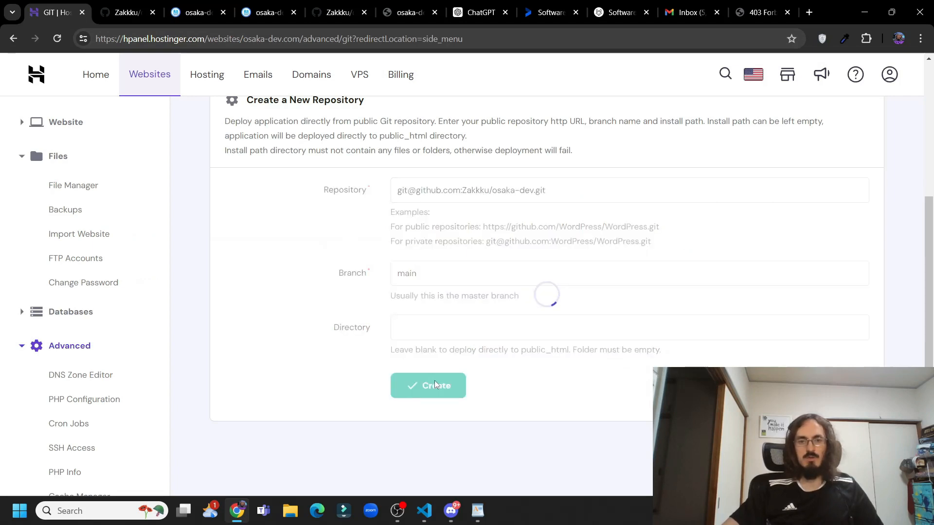
pyautogui.click(429, 385)
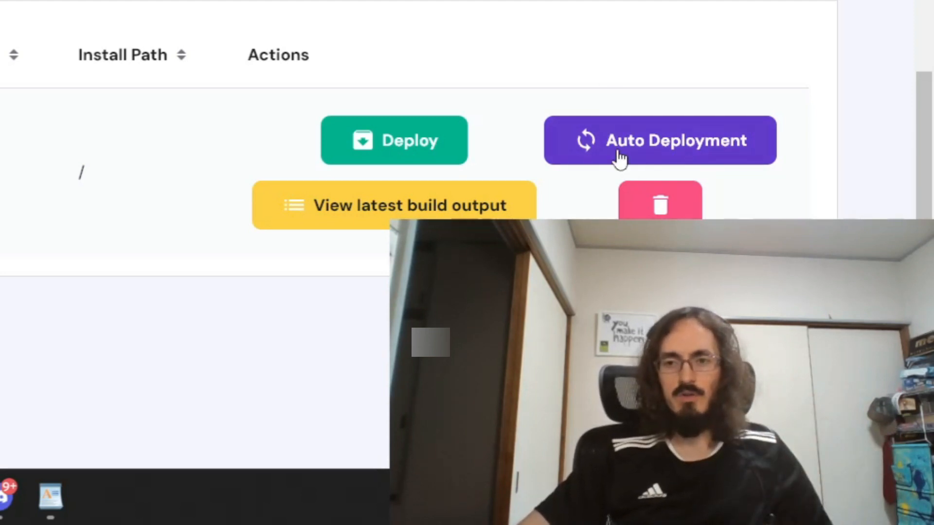
# Copy the auto-deployment webhook URL and fill it into GitHub's new webhook Payload URL.
pyautogui.click(658, 140)
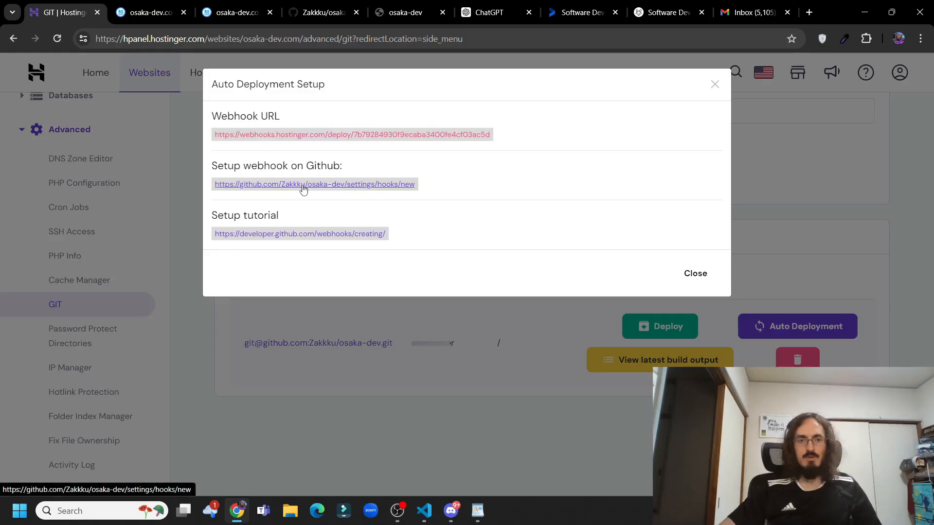
pyautogui.click(314, 184)
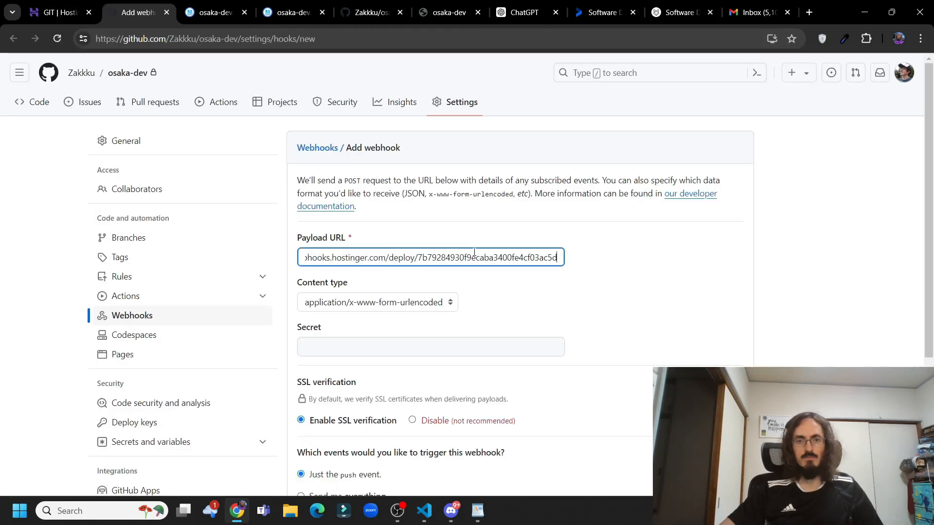
# Save the Hostinger push webhook for osaka-dev and return to hPanel's repository list.
pyautogui.scroll(-3)
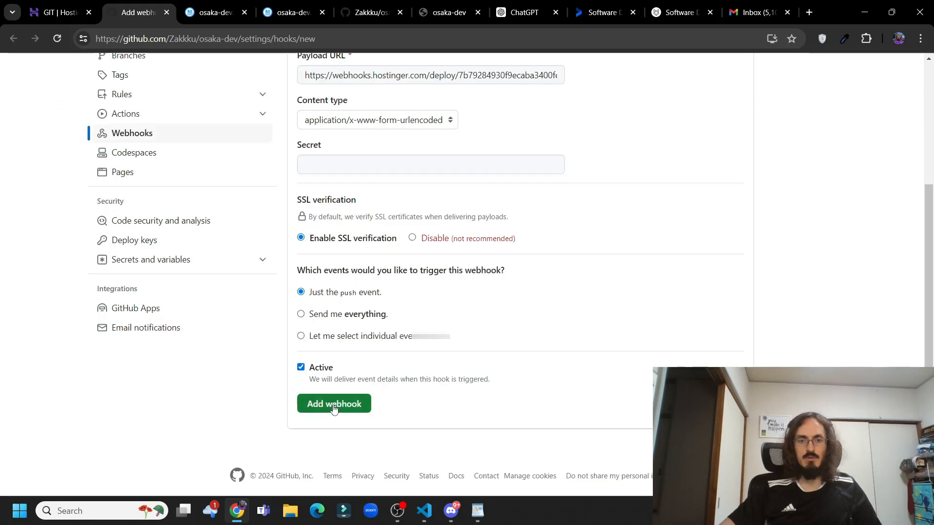
pyautogui.click(334, 404)
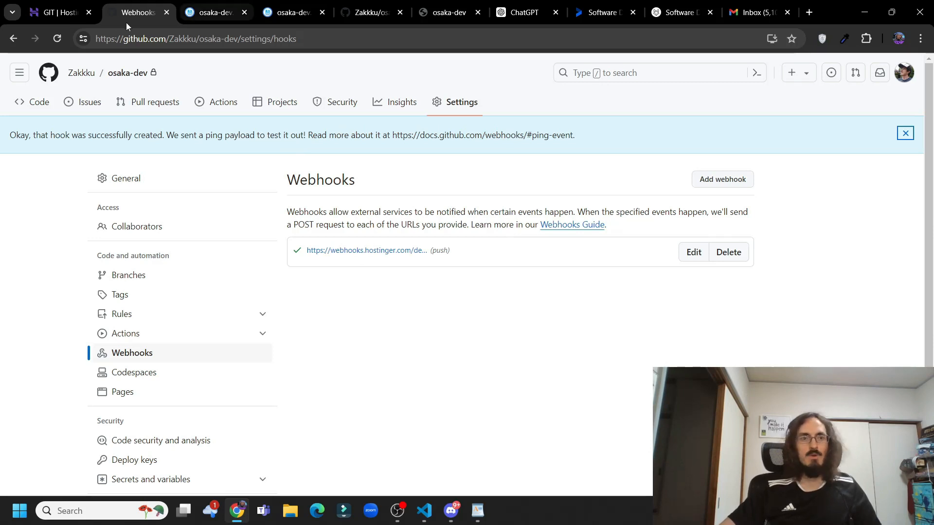
pyautogui.click(56, 11)
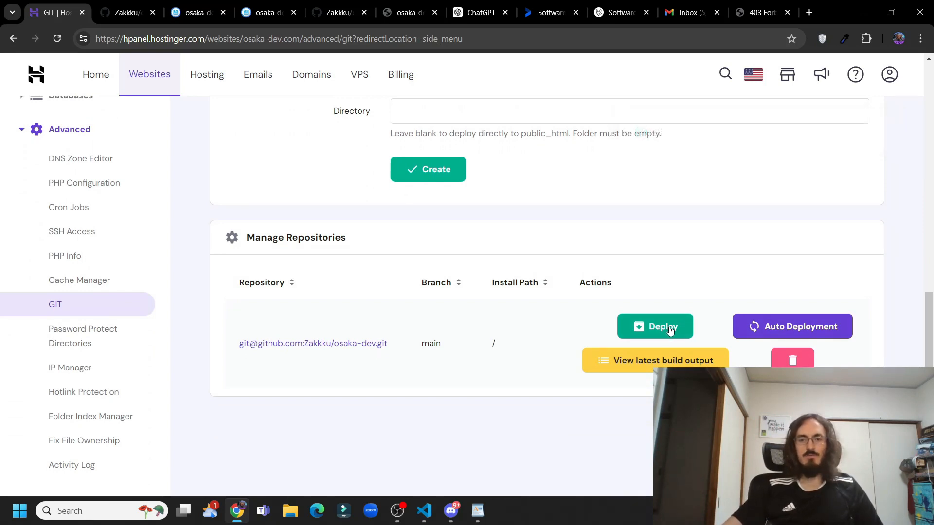
# Run a manual deployment of osaka-dev and view the latest build output ending in Deployment end.
pyautogui.click(655, 326)
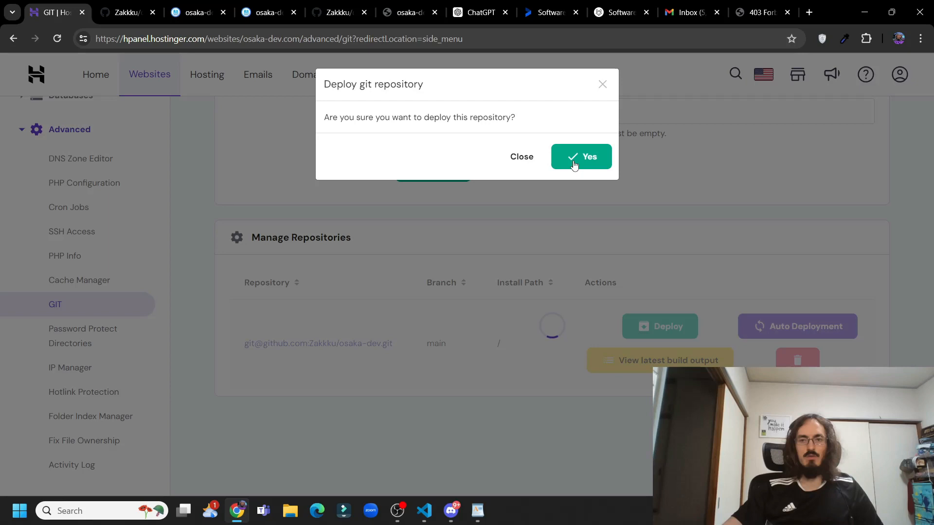
pyautogui.click(581, 157)
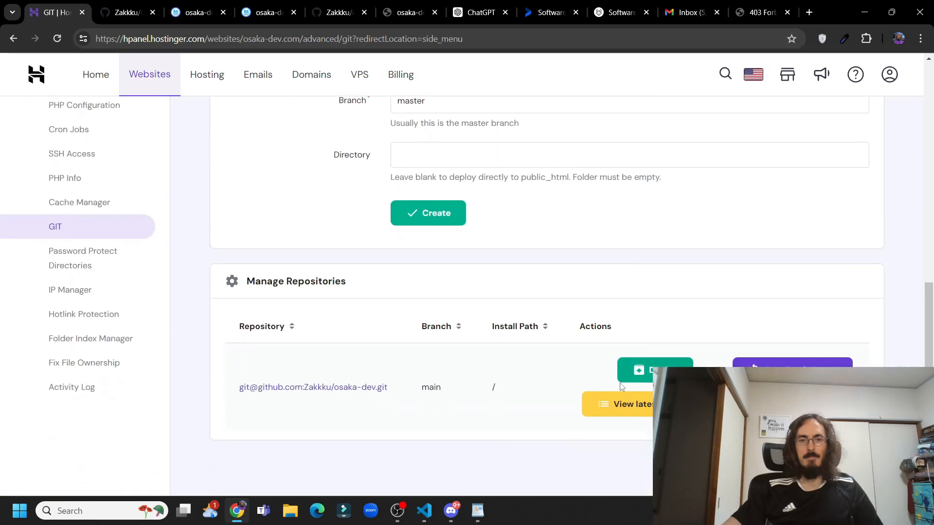
pyautogui.click(626, 403)
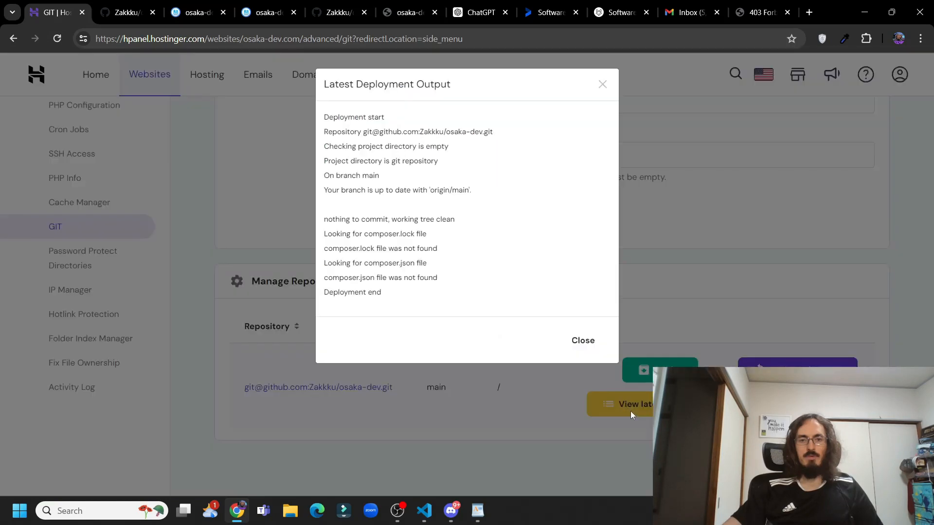
pyautogui.moveTo(596, 333)
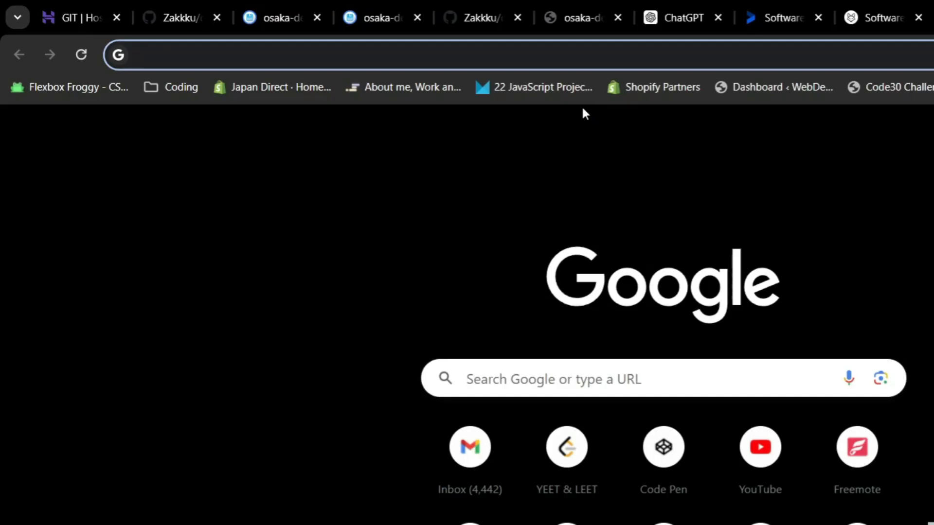
# Load the live osaka-dev.com under-construction page and follow its contact link to the YouTube channel.
pyautogui.write('osaka-dev.com')
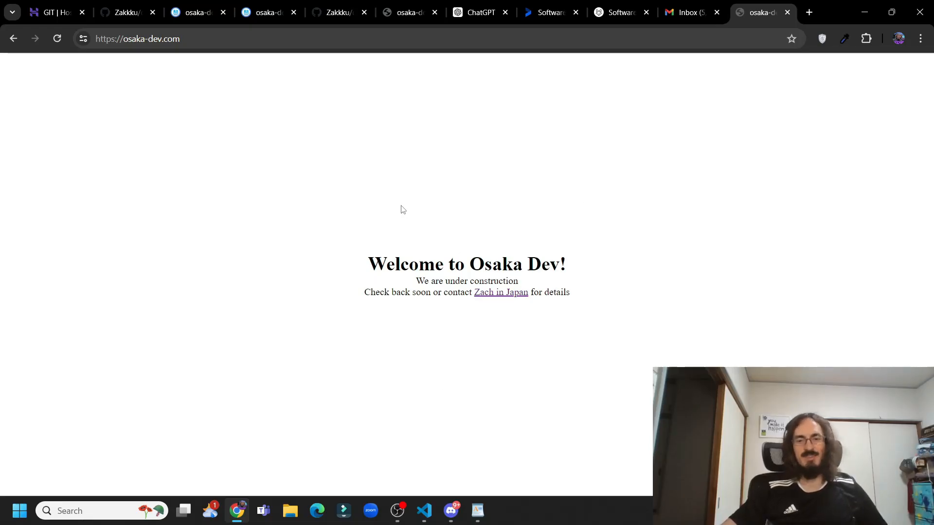
pyautogui.moveTo(174, 86)
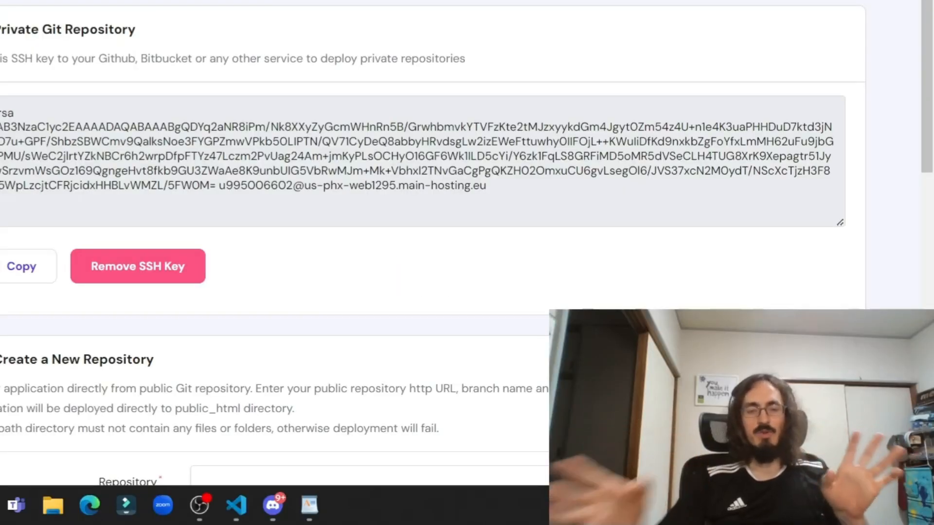
pyautogui.scroll(-3)
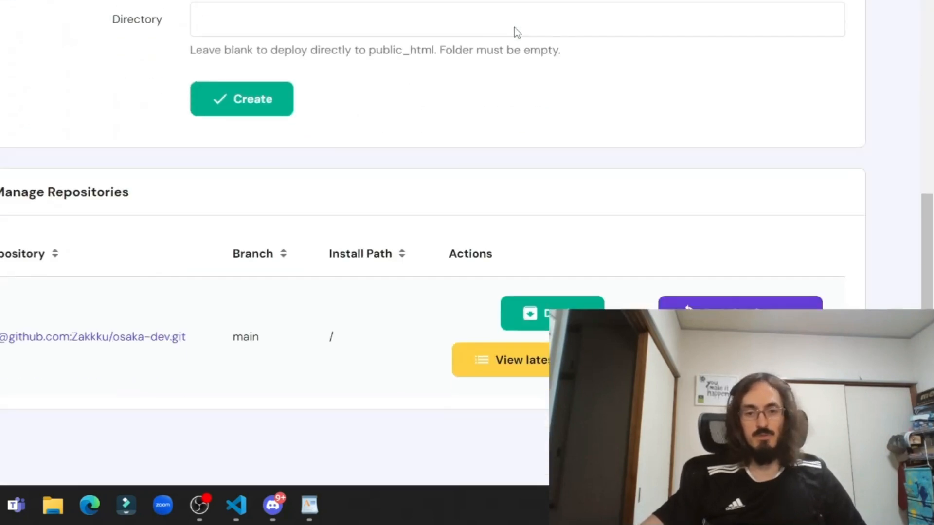
pyautogui.moveTo(515, 149)
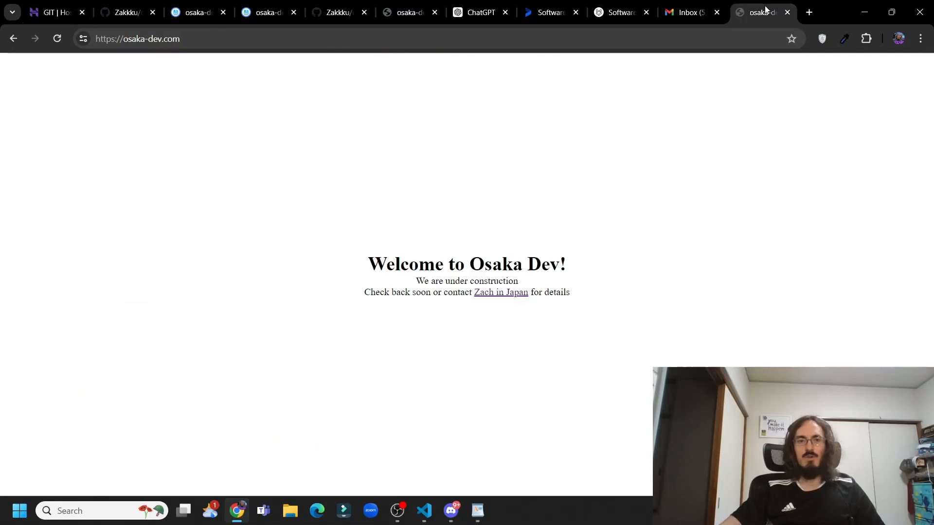
pyautogui.moveTo(577, 252)
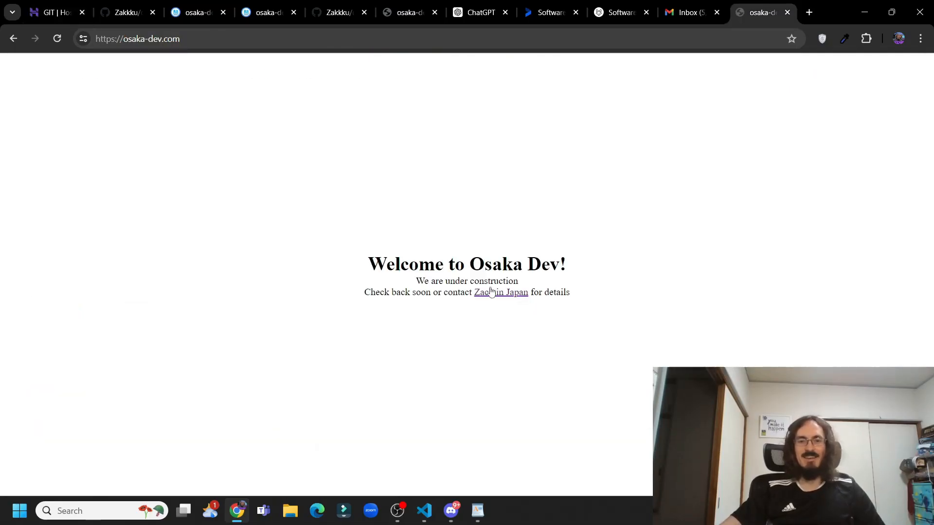
pyautogui.moveTo(501, 293)
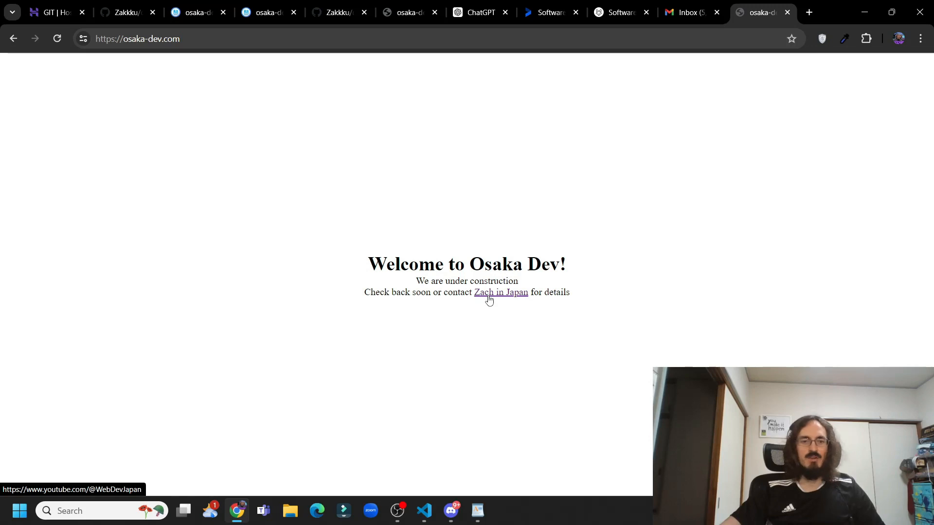
pyautogui.click(501, 293)
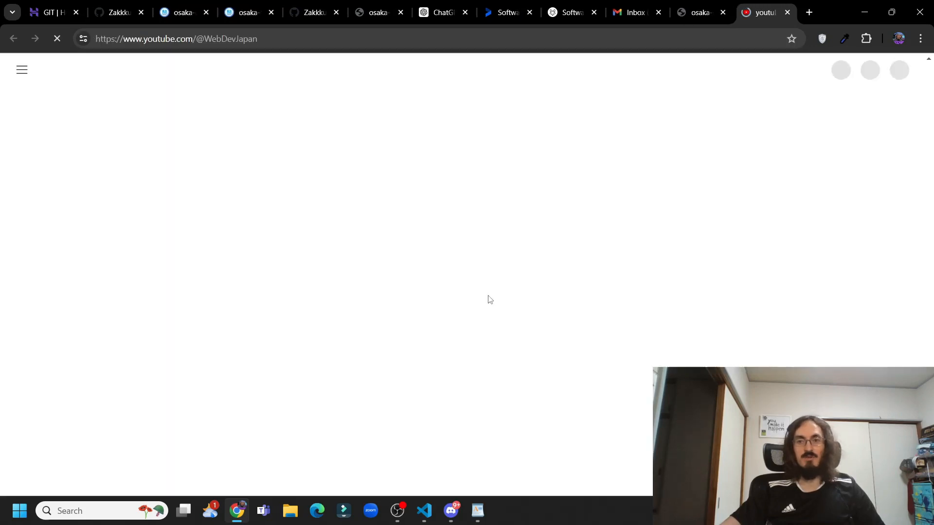